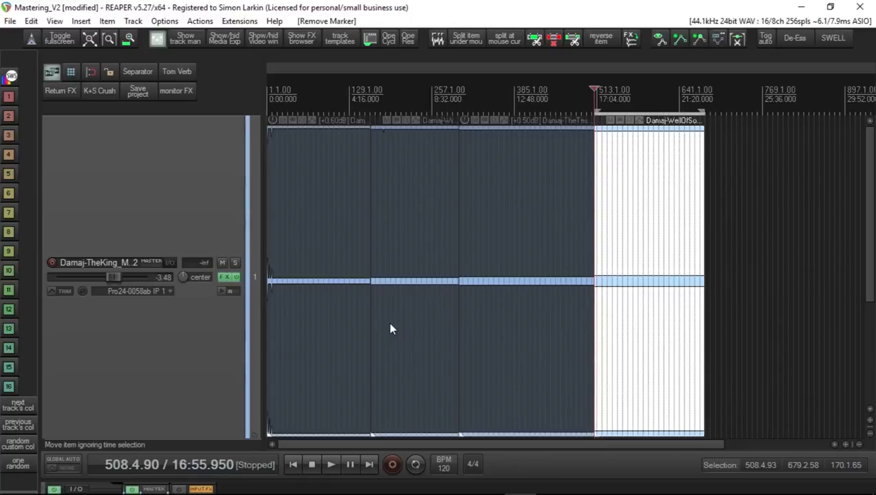
mouse_move(382, 339)
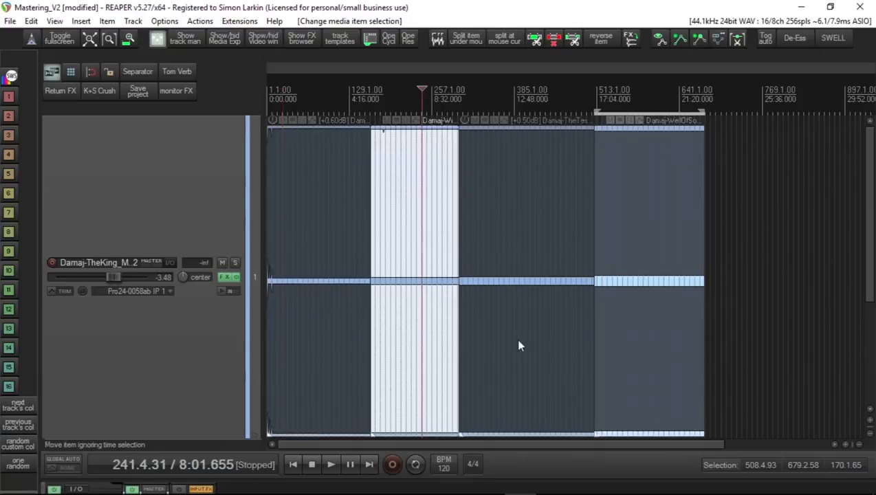
Step: Open and close the mastering track's FX window to check its Slate plugin chain
click(229, 277)
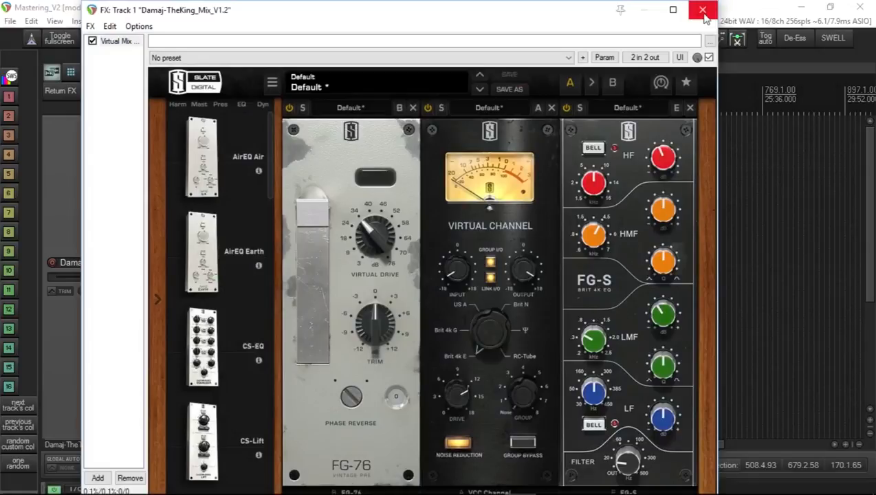
click(702, 9)
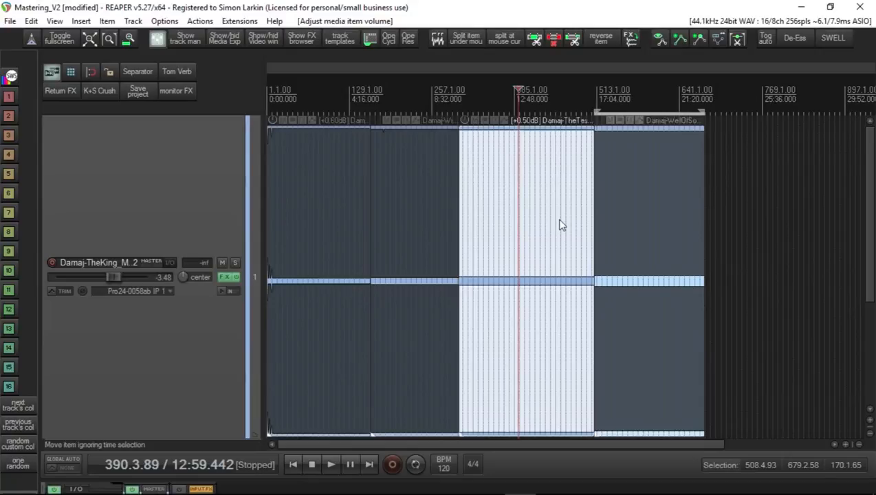
mouse_move(550, 291)
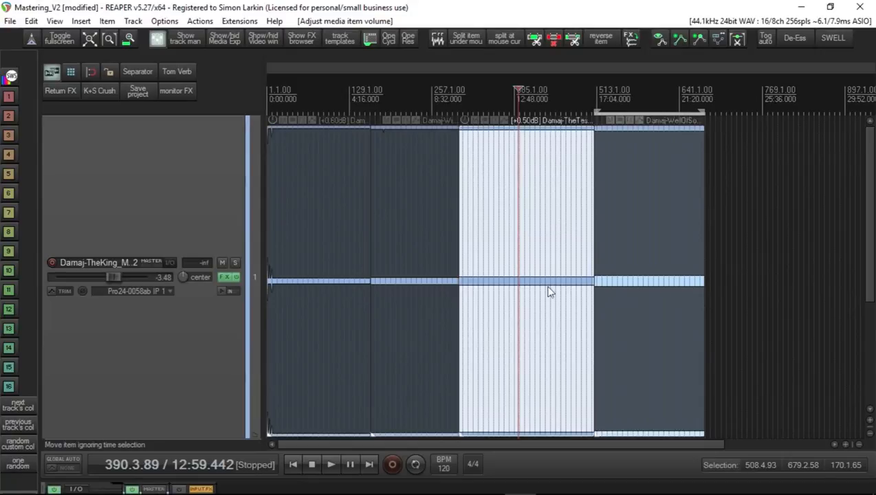
mouse_move(868, 271)
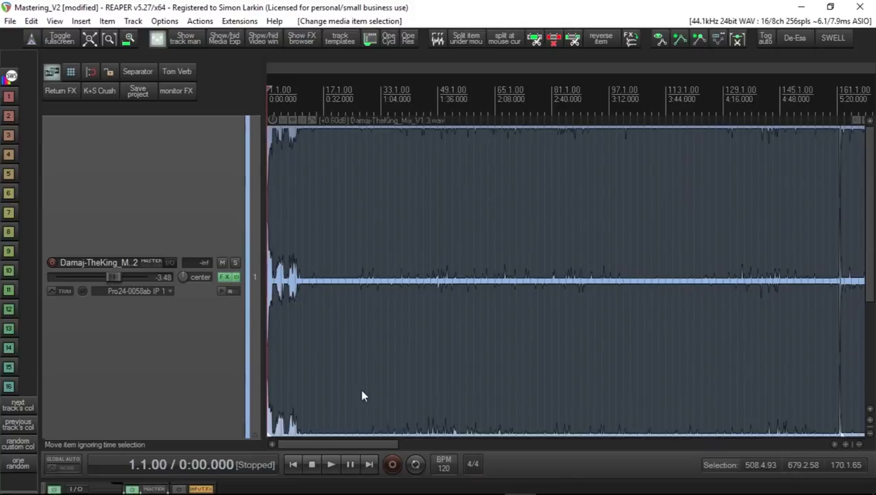
mouse_move(395, 370)
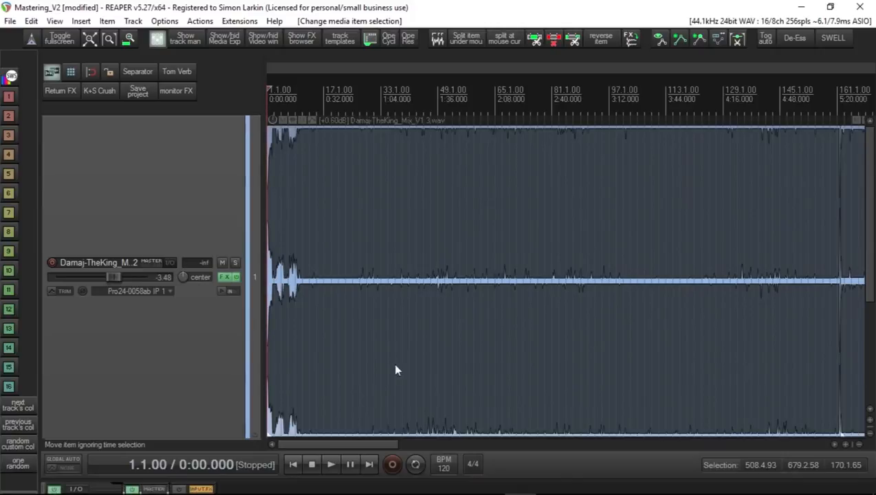
Step: Open the action list and filter it for insert-marker commands
click(200, 20)
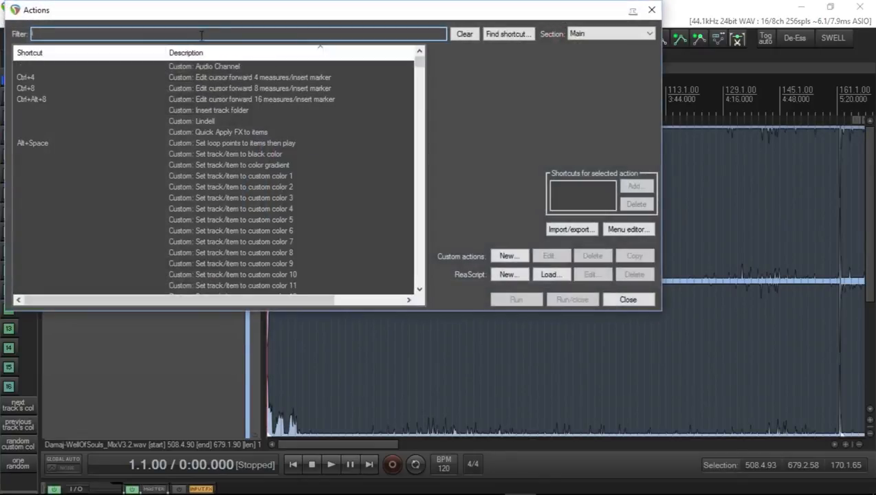
text(Insert)
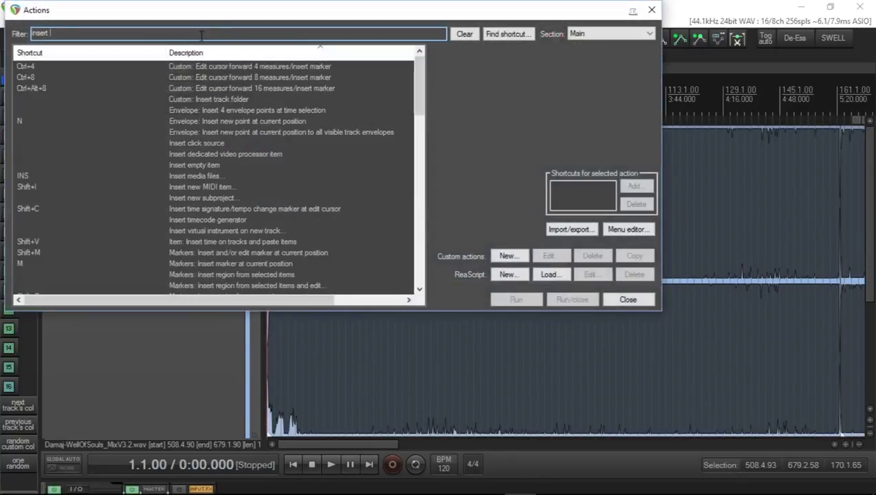
text(markw)
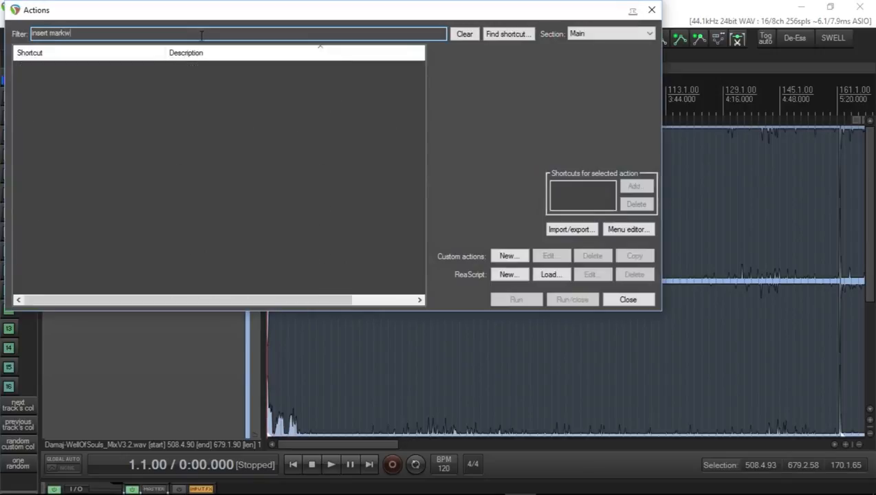
text(er)
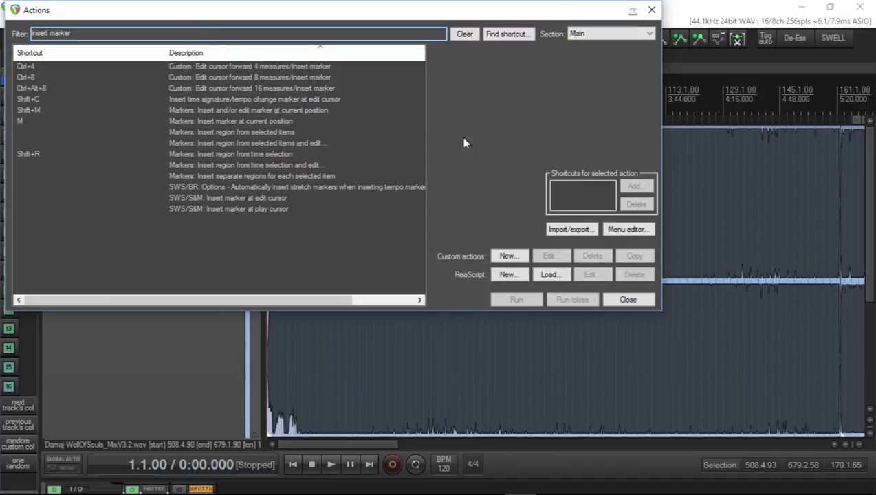
mouse_move(243, 111)
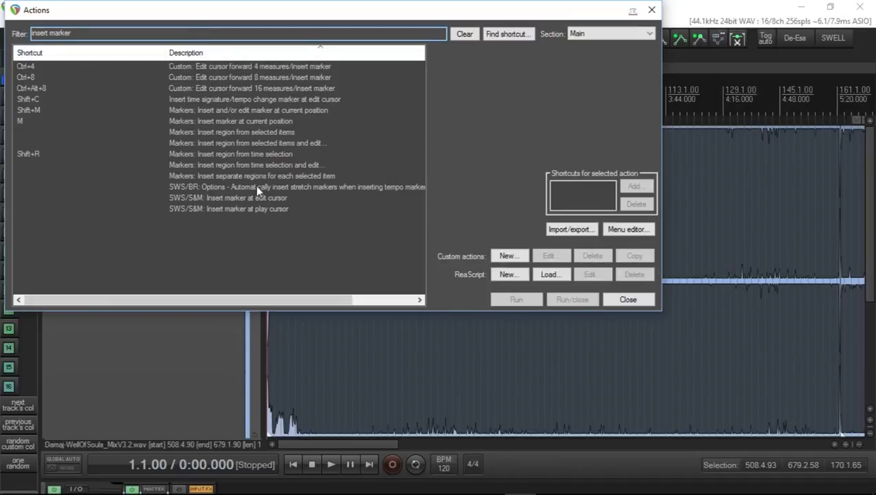
mouse_move(225, 204)
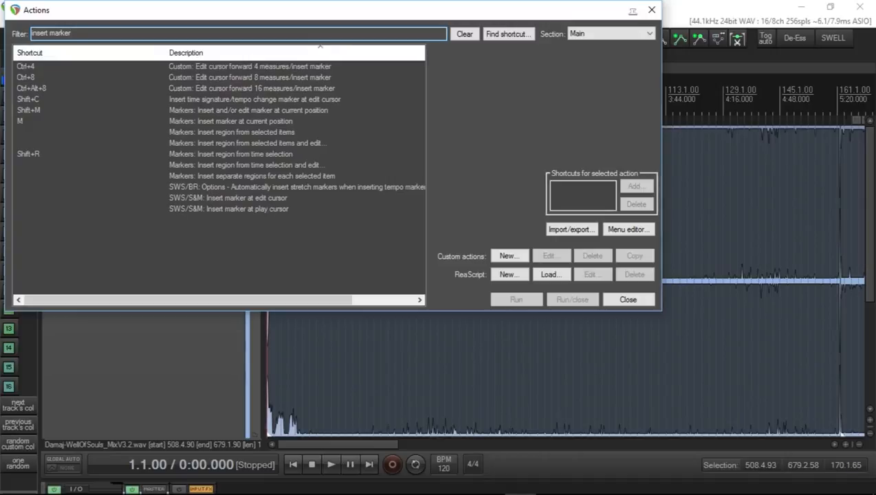
mouse_move(20, 126)
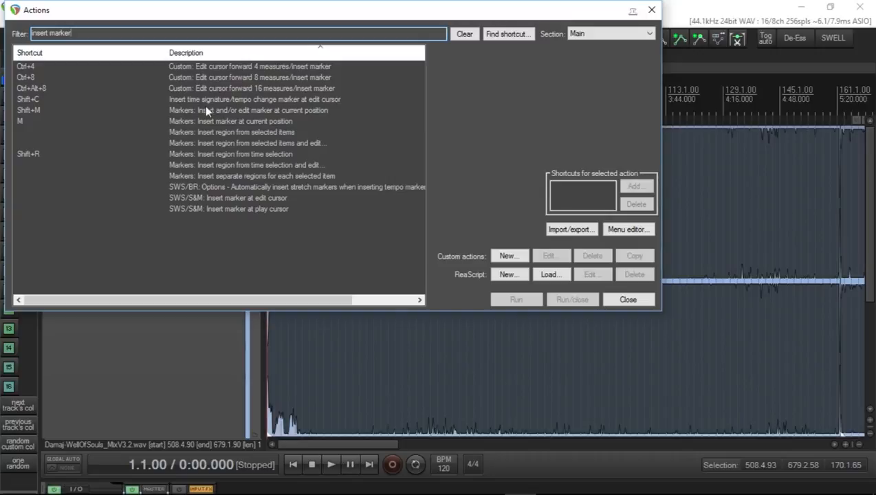
mouse_move(275, 115)
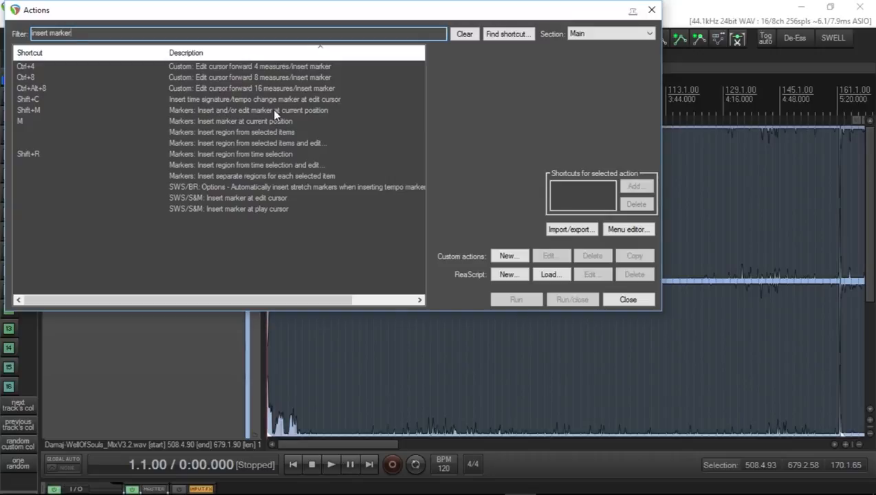
mouse_move(461, 126)
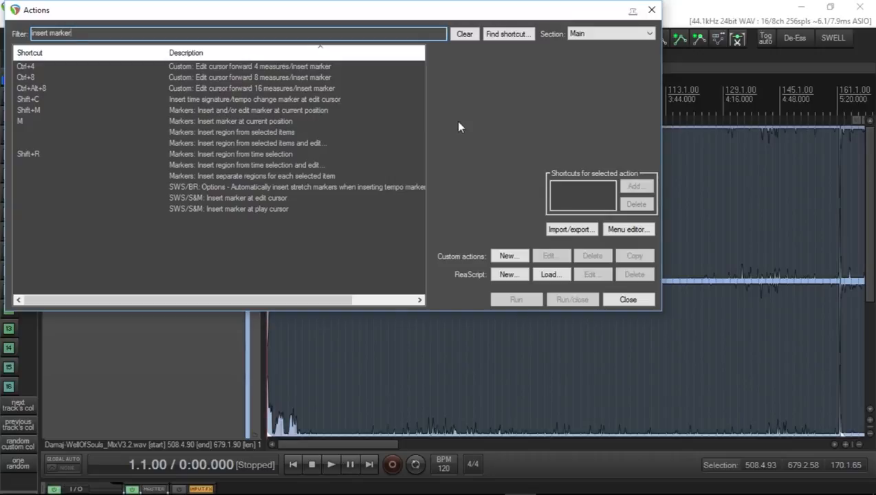
Step: Insert a marker at project start named '1. The King'
click(628, 299)
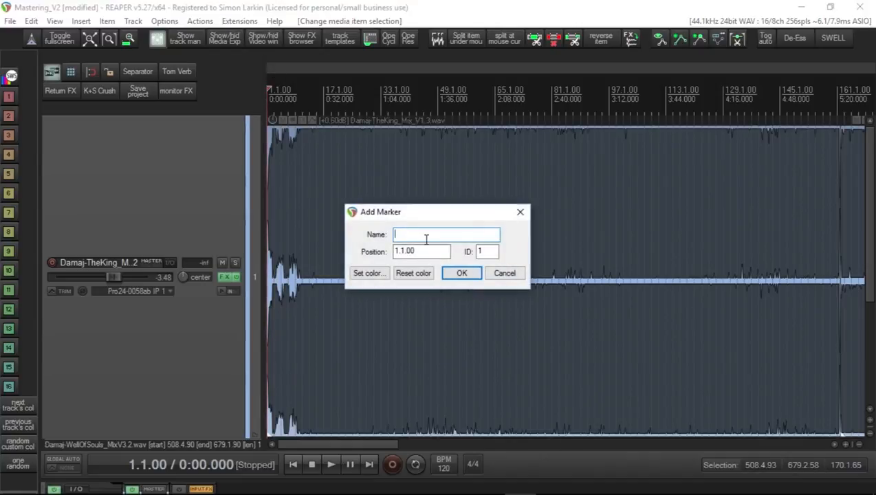
text(1)
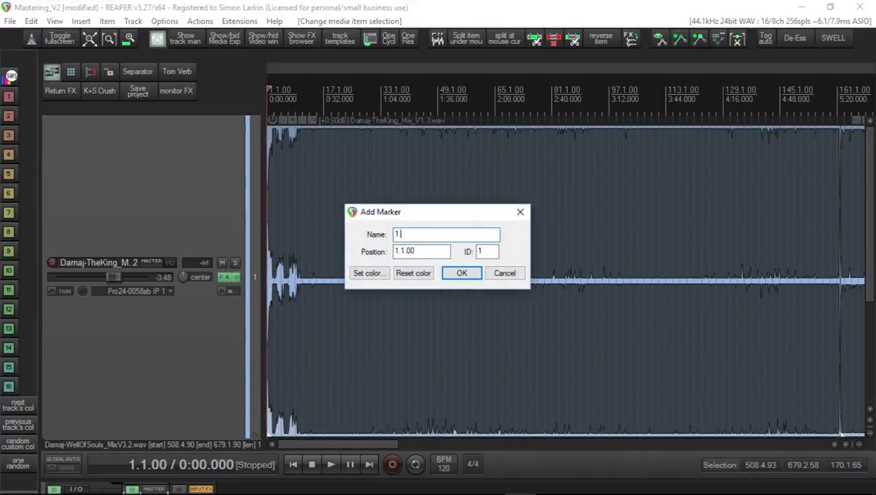
text(. Th)
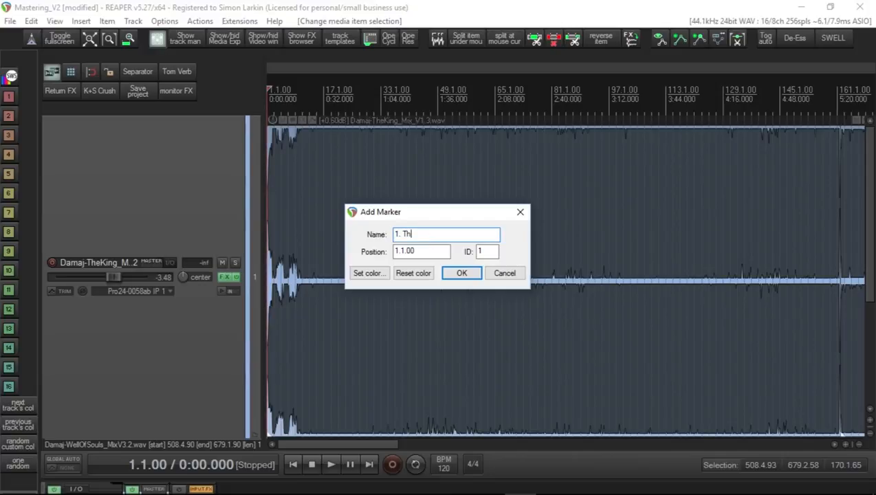
text(e Kin)
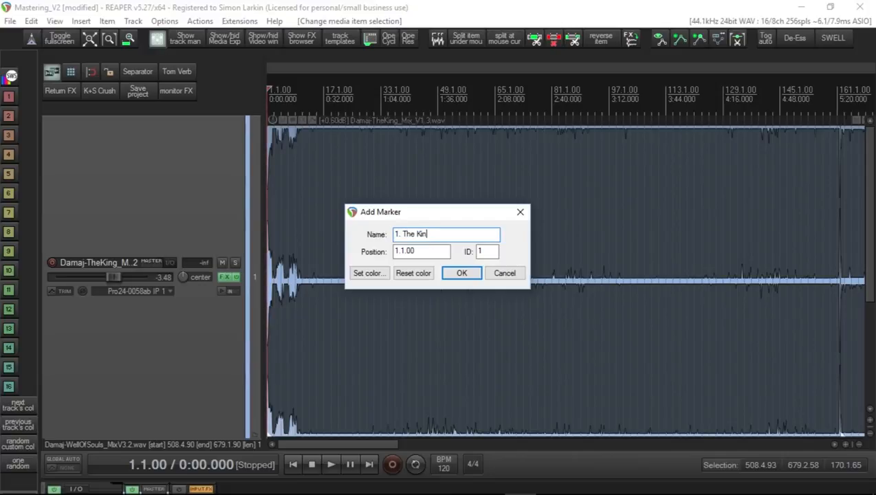
click(461, 273)
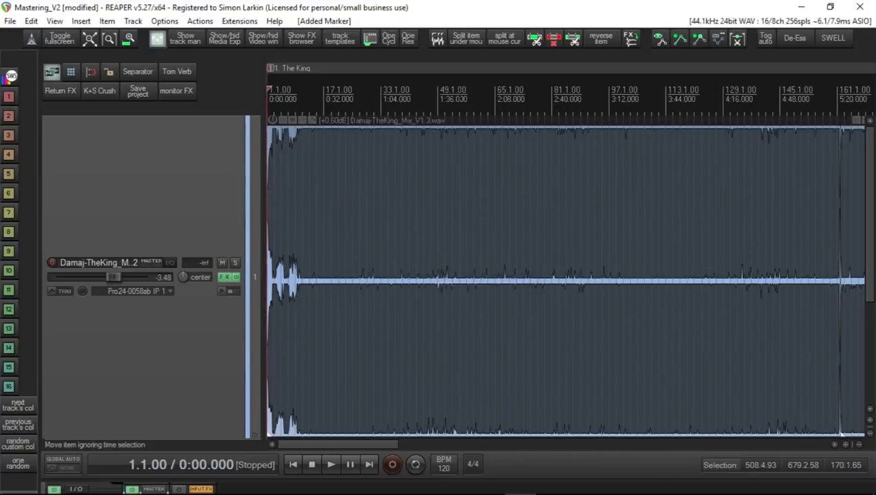
mouse_move(277, 59)
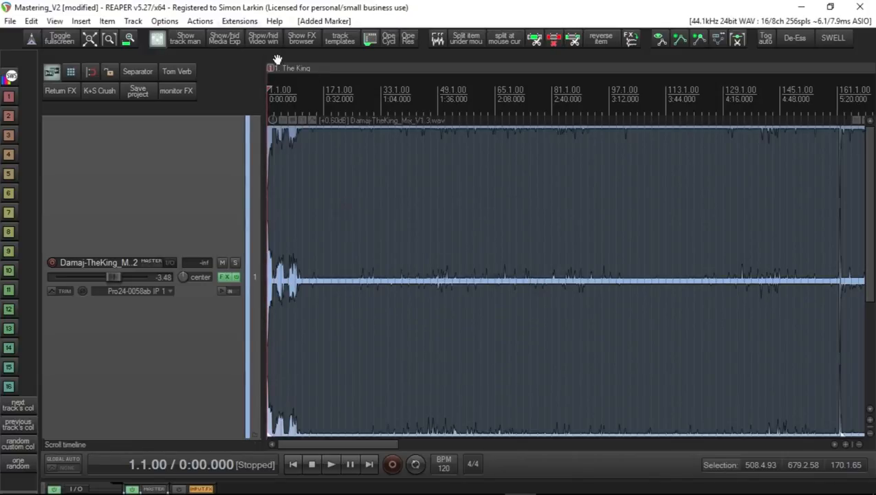
Step: Scroll the timeline right and place the edit position at the second song's start
scroll(right, 3)
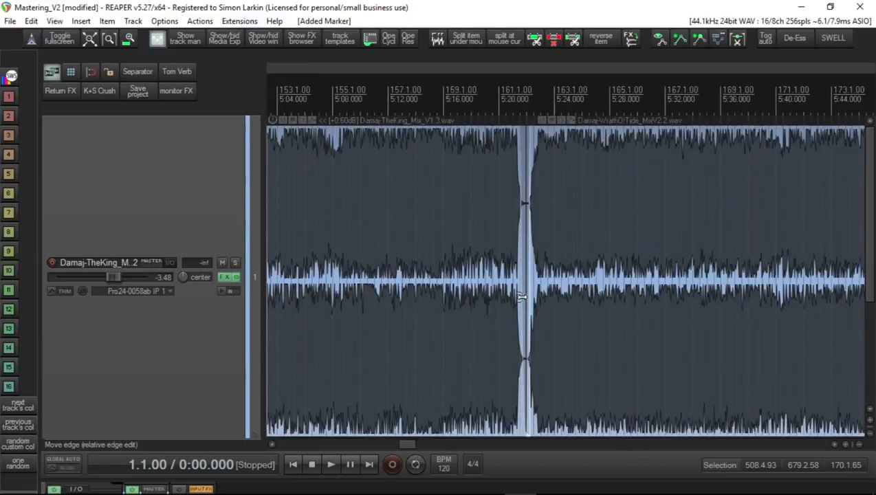
click(687, 275)
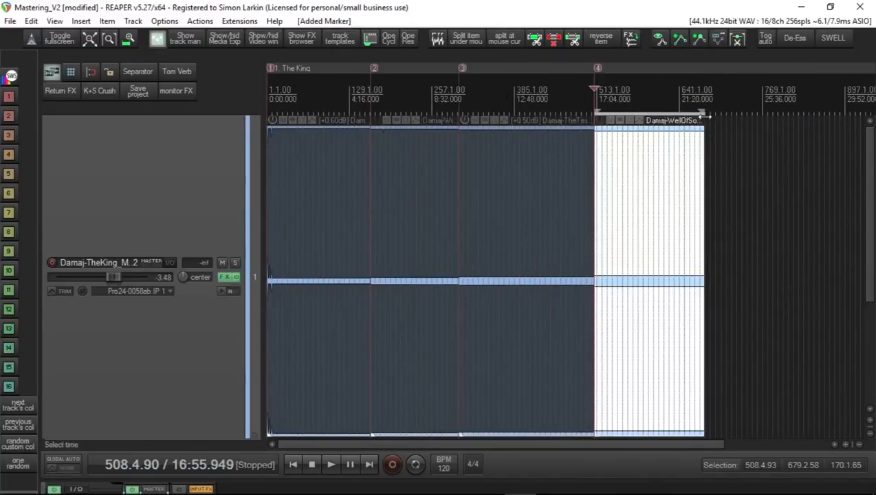
mouse_move(323, 416)
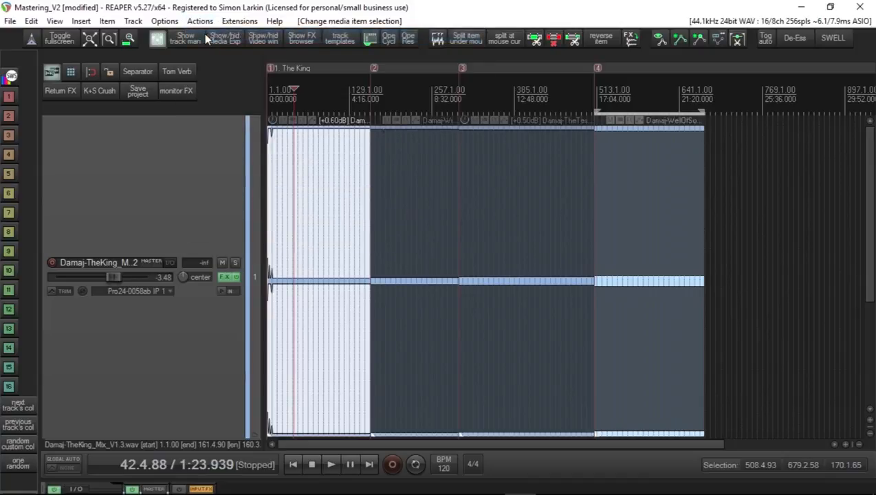
Step: Filter actions for 'create region' and select 'SWS: Create regions from selected items (name by active take)'
click(199, 20)
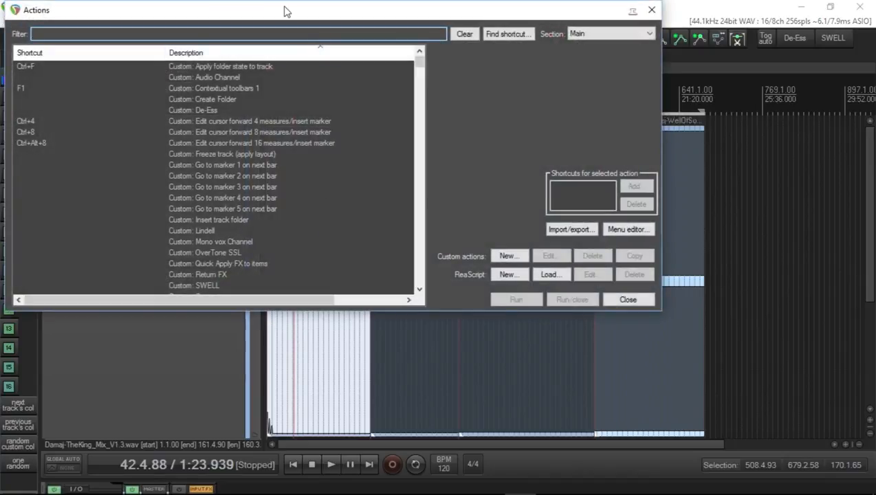
text(create region)
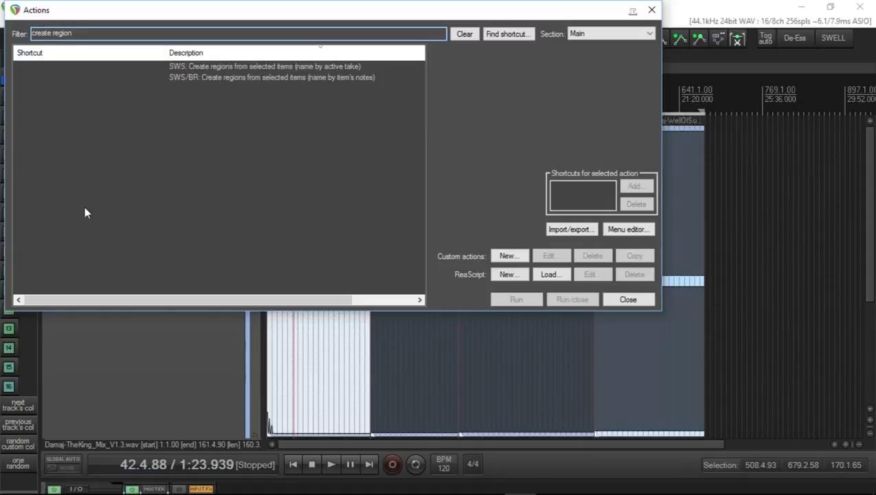
mouse_move(222, 227)
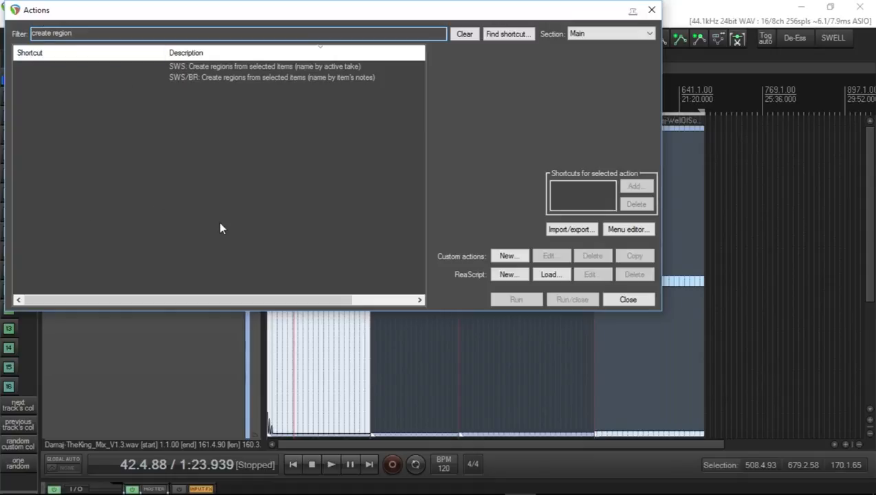
click(275, 77)
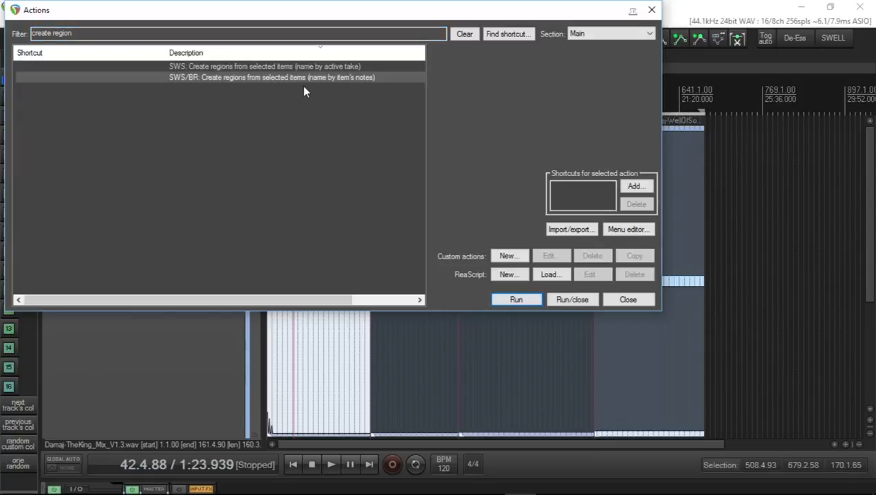
mouse_move(316, 49)
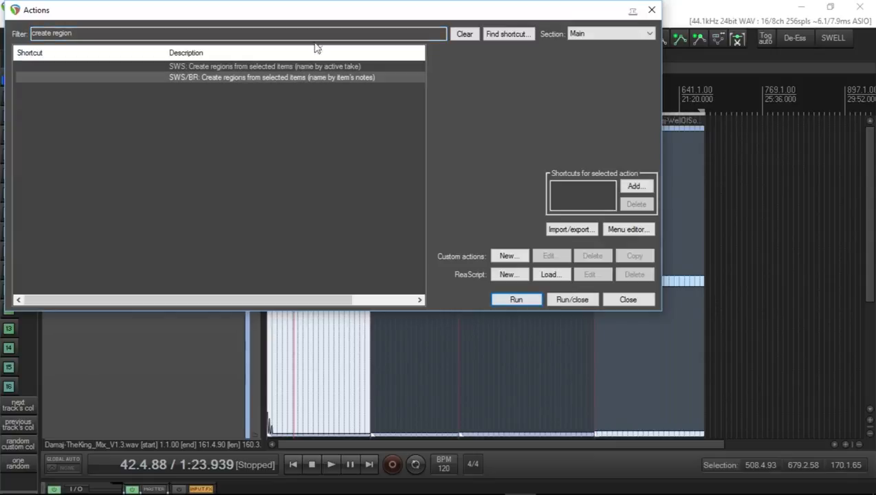
click(264, 66)
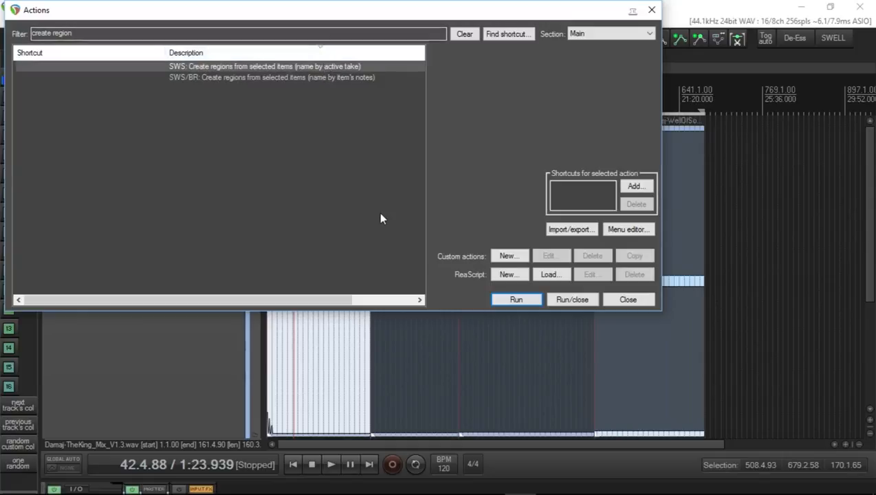
mouse_move(808, 471)
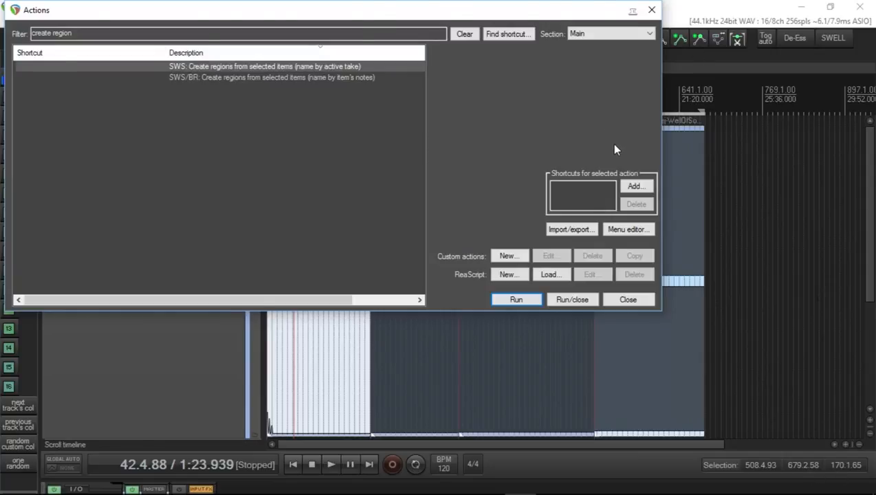
Step: Create regions from the song items and rename region 1 to '1. The king'
click(628, 299)
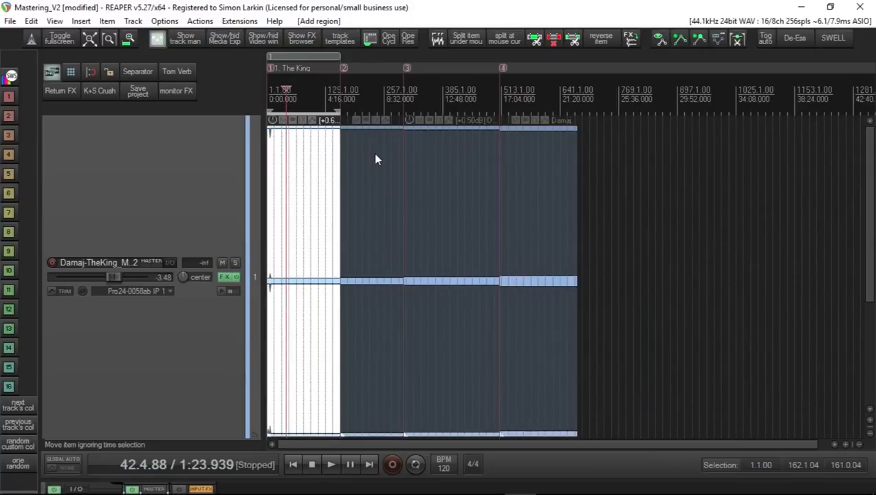
mouse_move(349, 137)
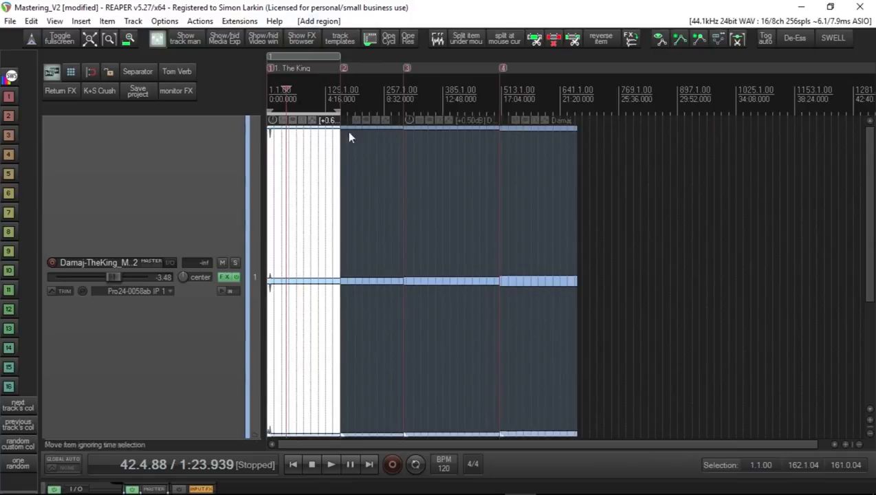
mouse_move(279, 63)
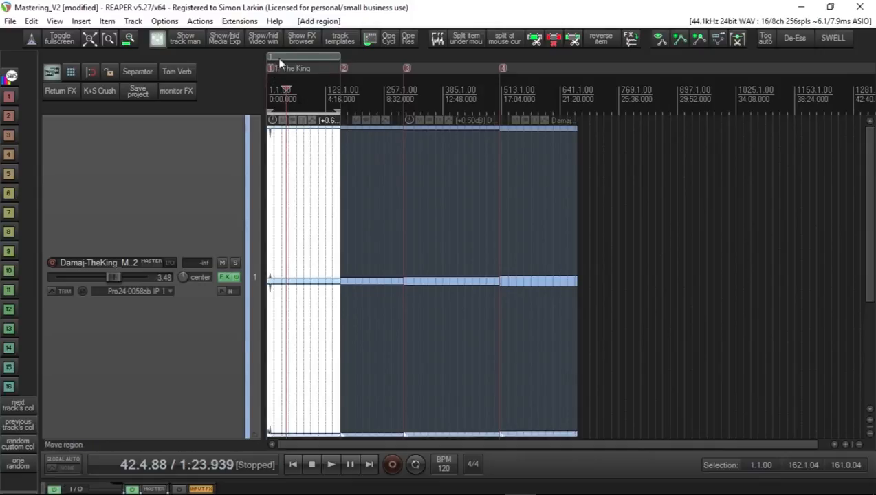
right_click(279, 62)
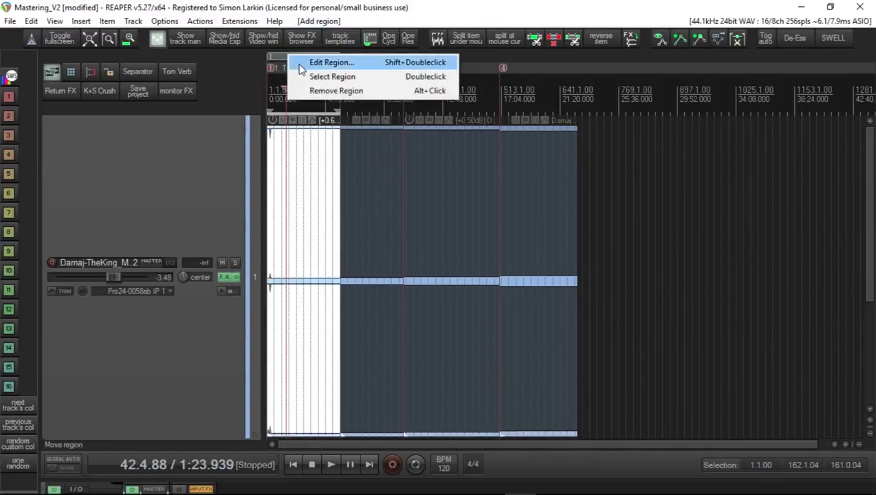
click(331, 62)
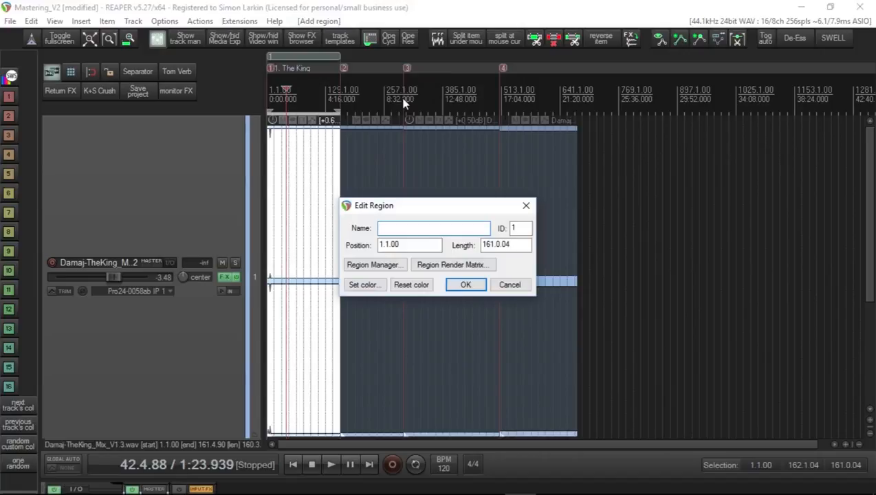
text(1)
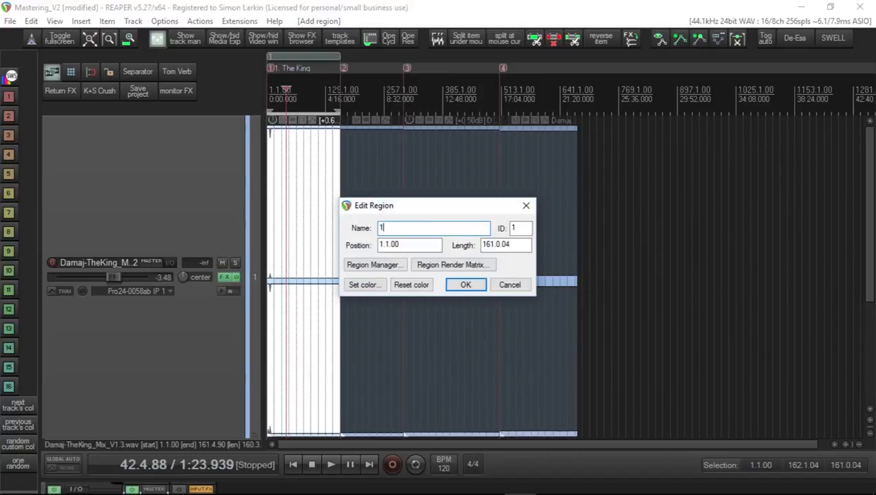
text(. Th)
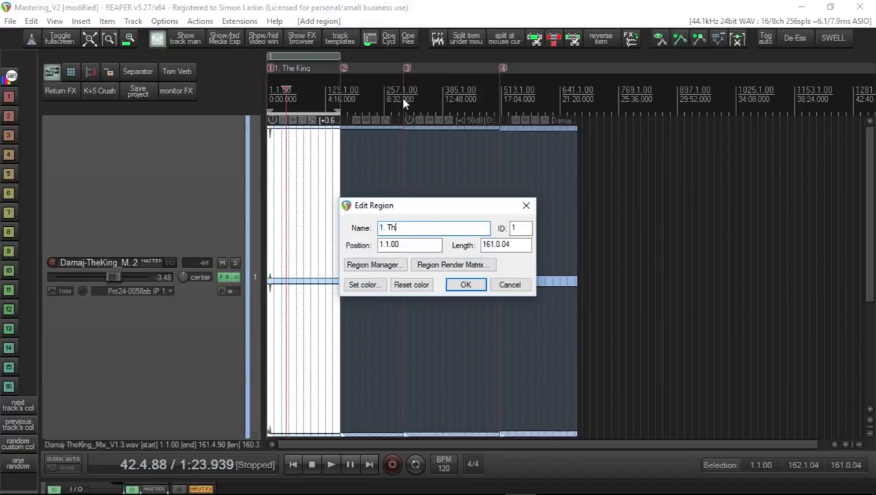
text(e kin)
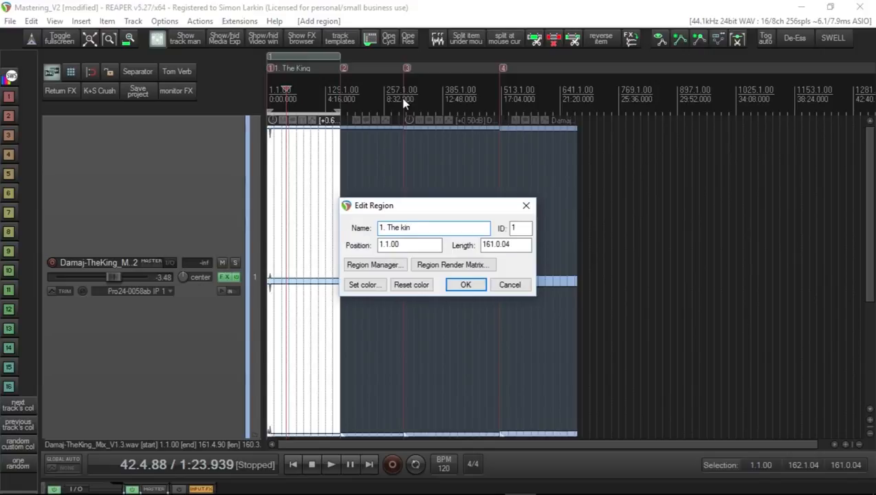
click(465, 285)
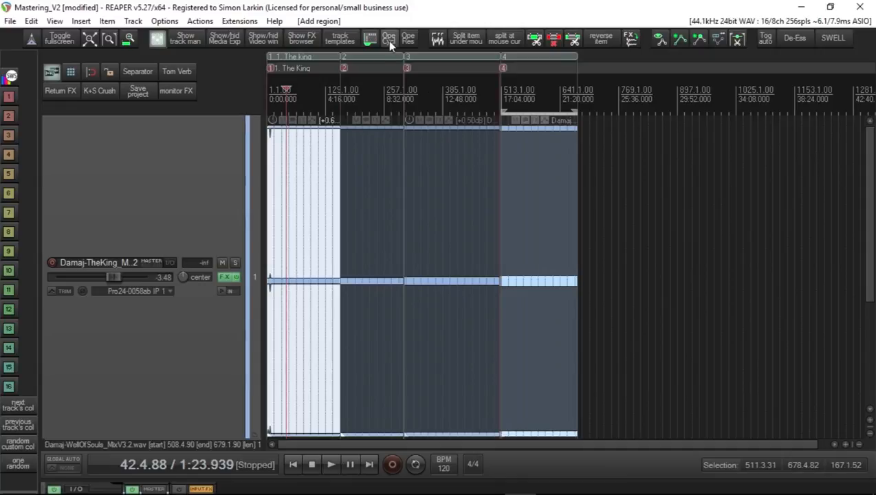
mouse_move(389, 43)
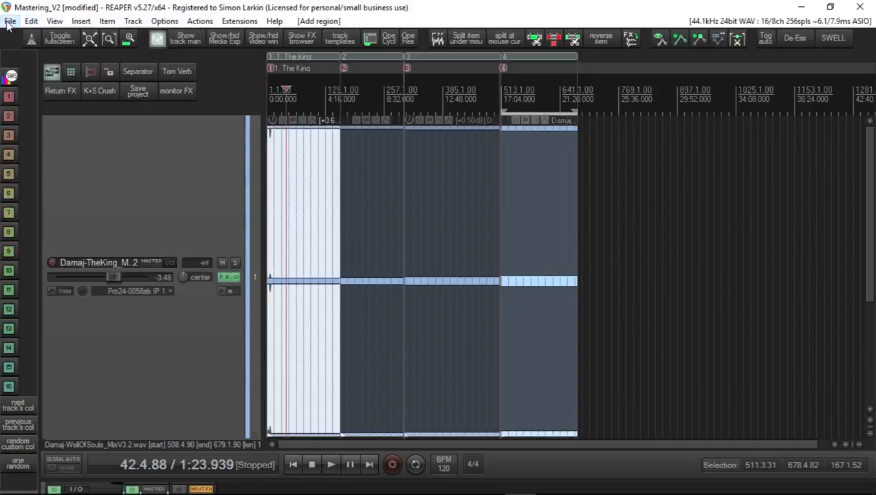
Step: Open the Render to File dialog and set the file name to the $region wildcard
click(10, 20)
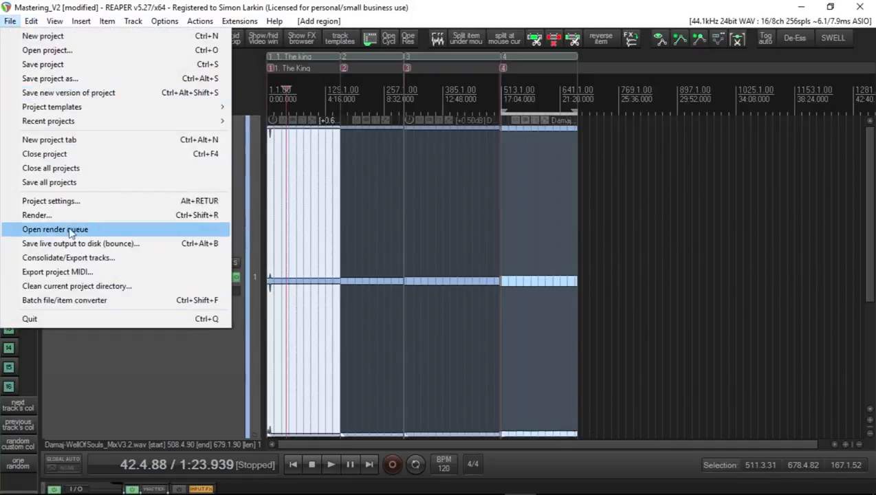
click(36, 214)
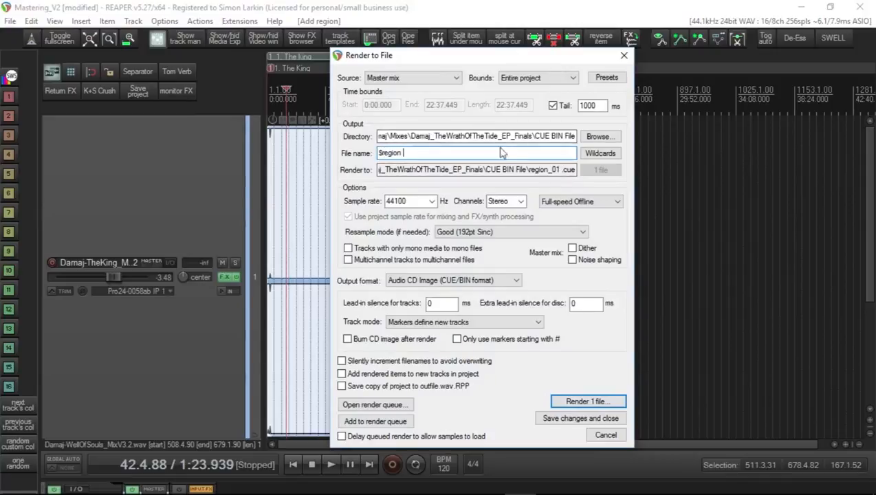
click(600, 153)
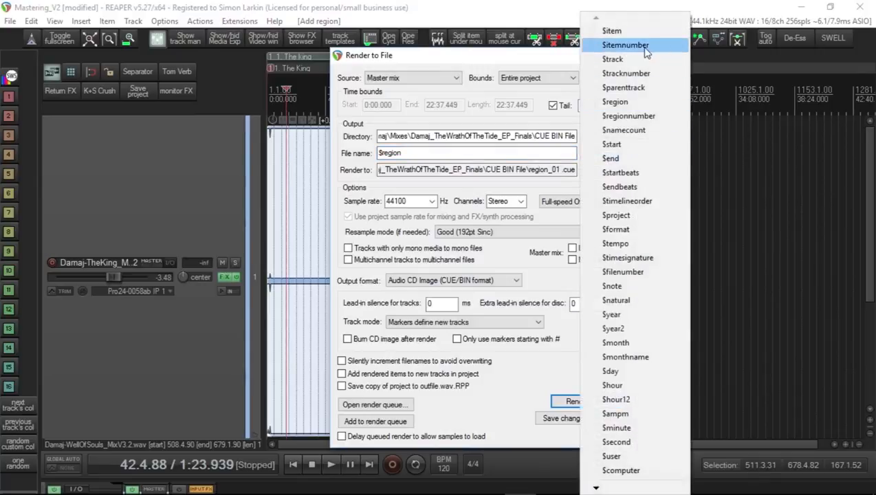
mouse_move(653, 357)
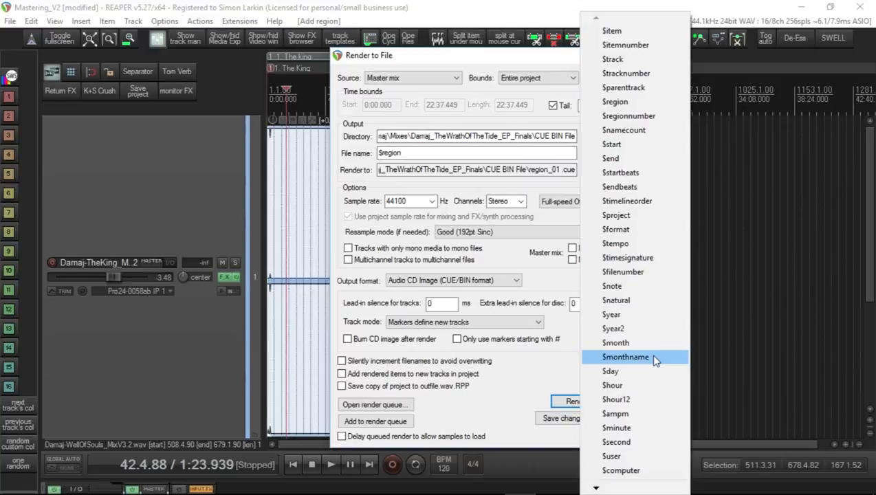
mouse_move(628, 115)
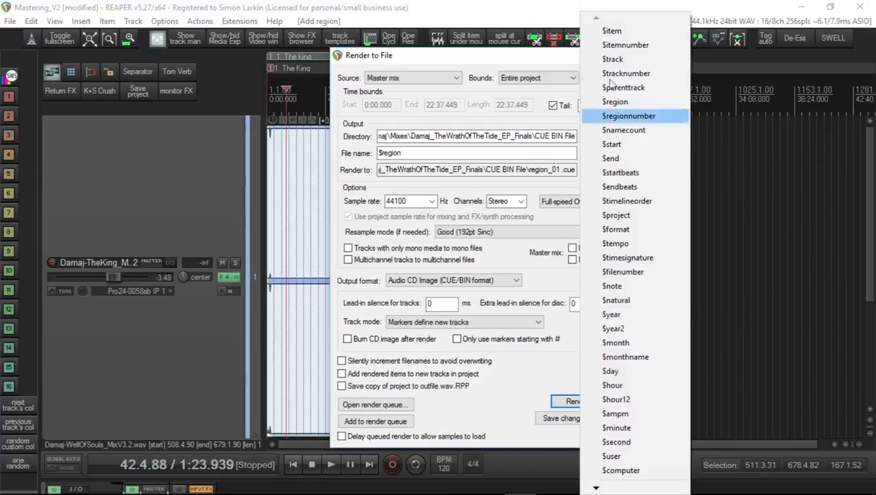
click(615, 101)
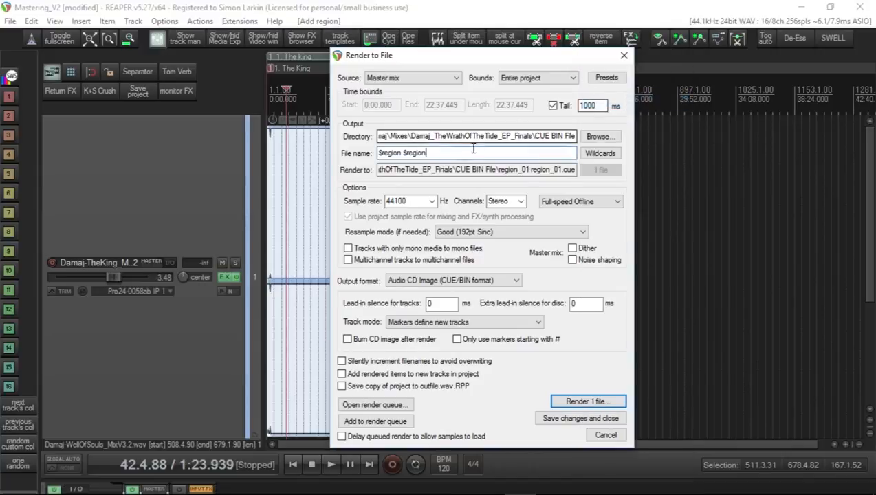
double_click(389, 153)
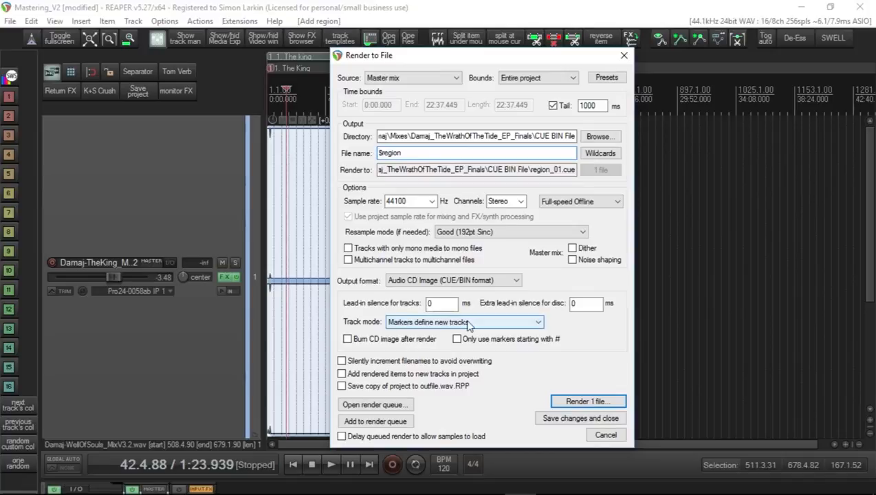
mouse_move(183, 158)
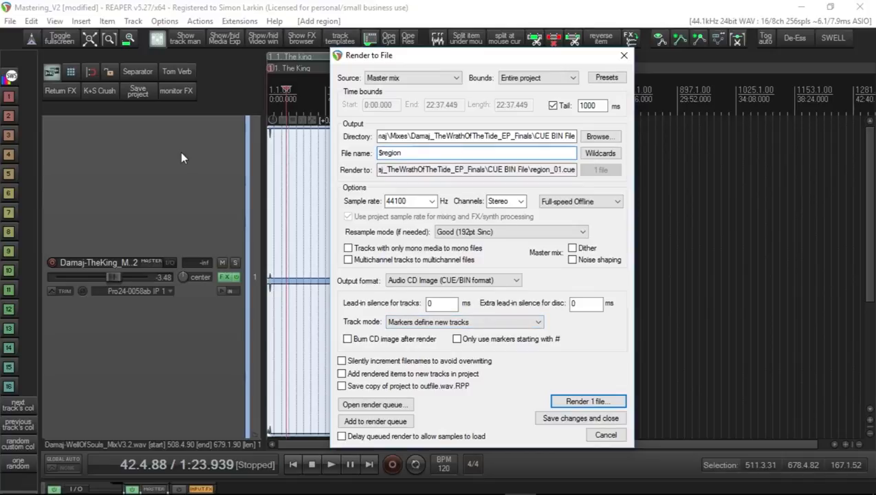
mouse_move(450, 19)
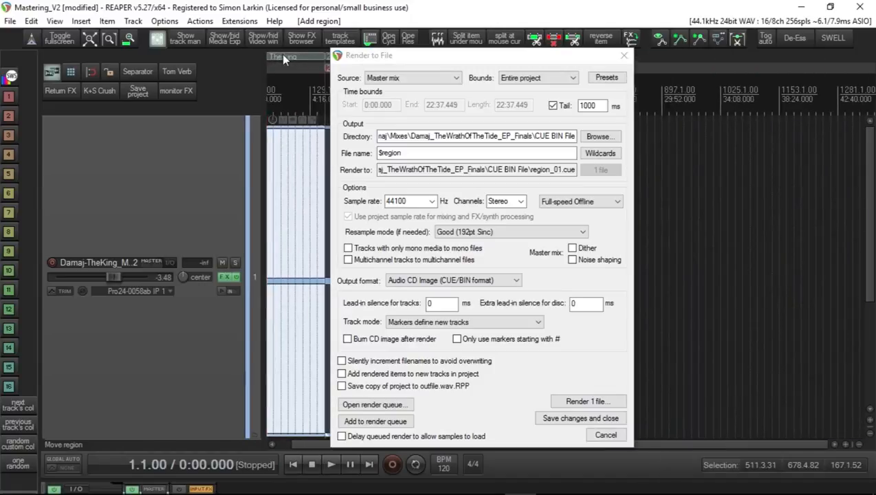
mouse_move(522, 71)
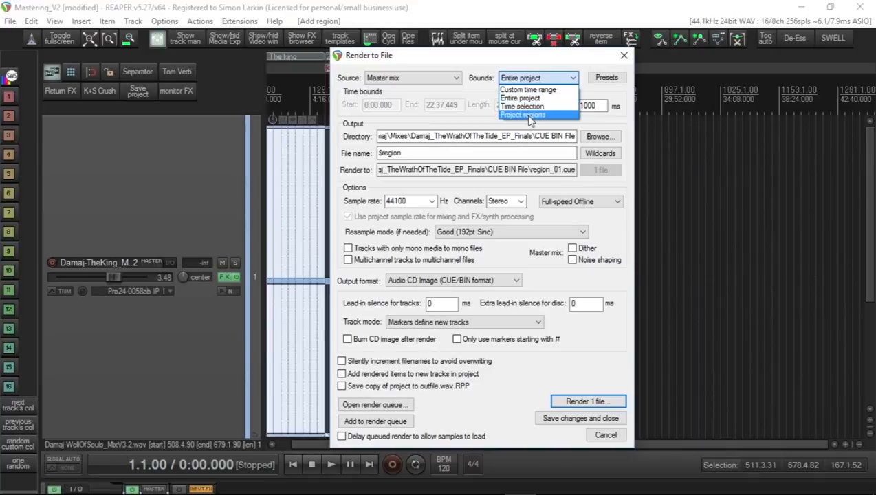
Step: Keep render bounds on project regions and review the recent output folders for CUE BIN File
click(523, 115)
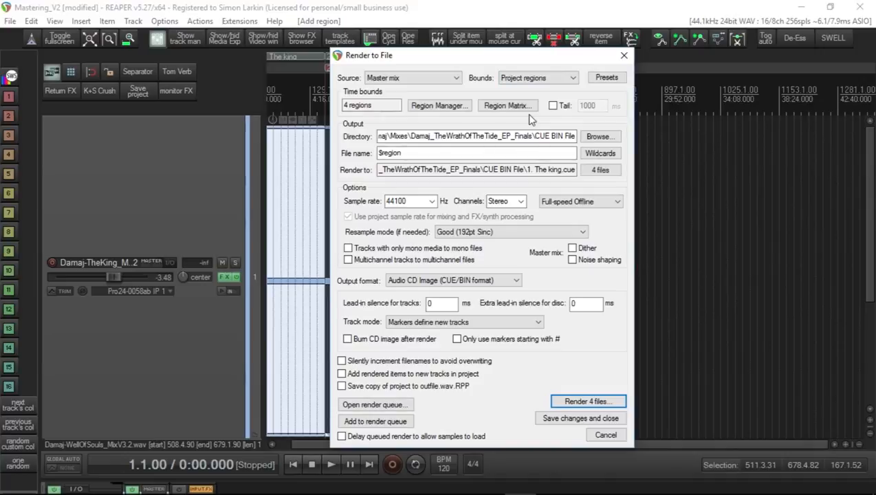
click(538, 77)
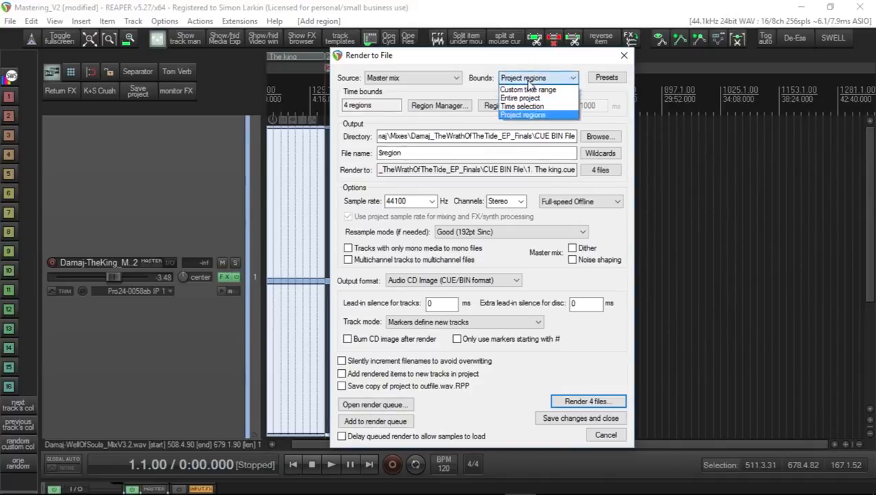
mouse_move(536, 131)
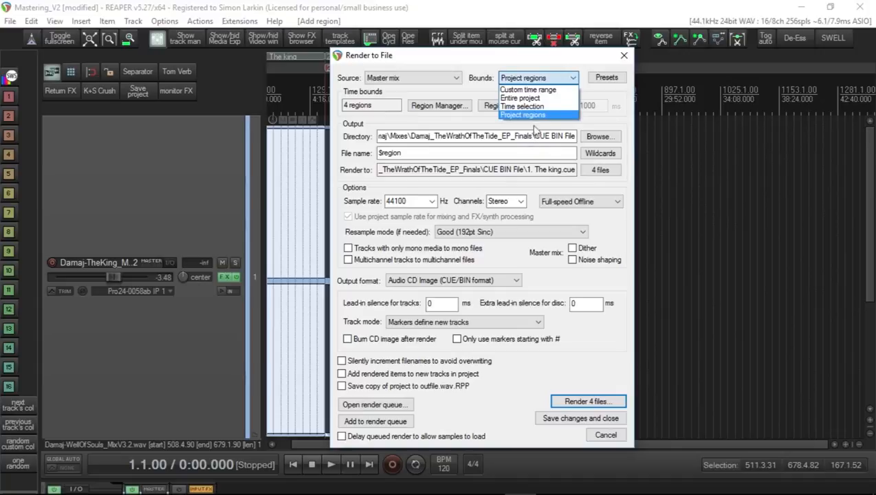
click(523, 115)
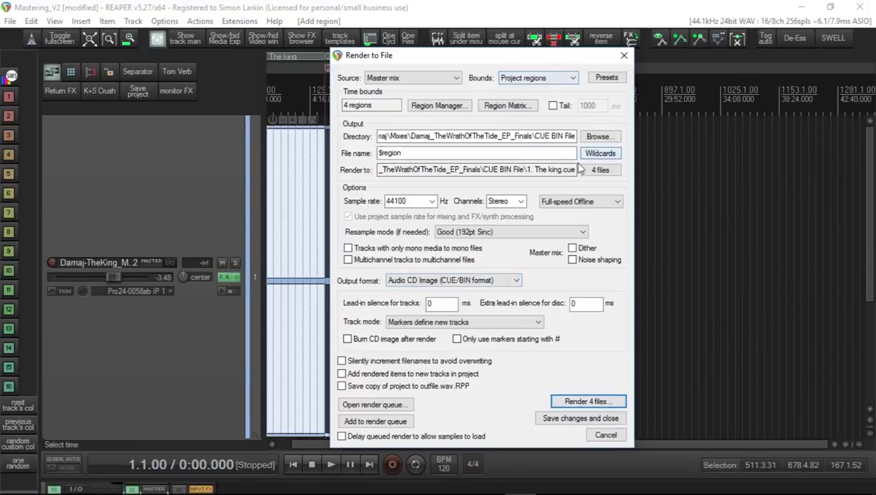
click(600, 136)
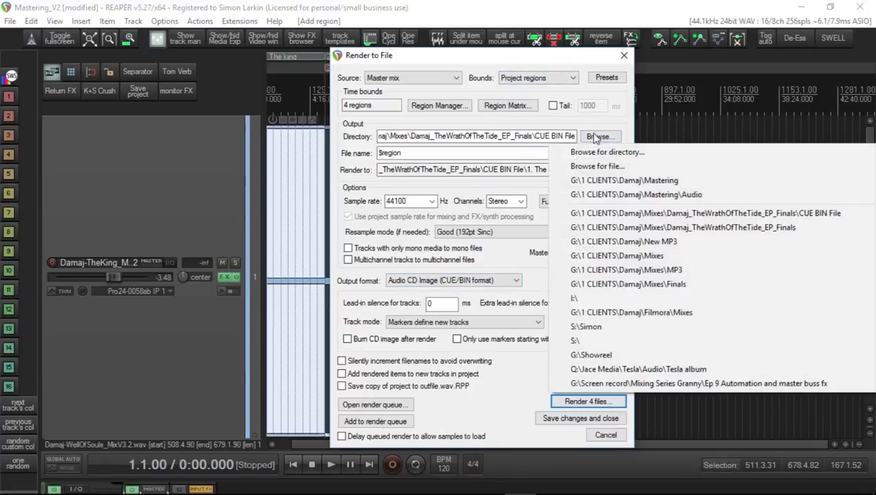
mouse_move(522, 120)
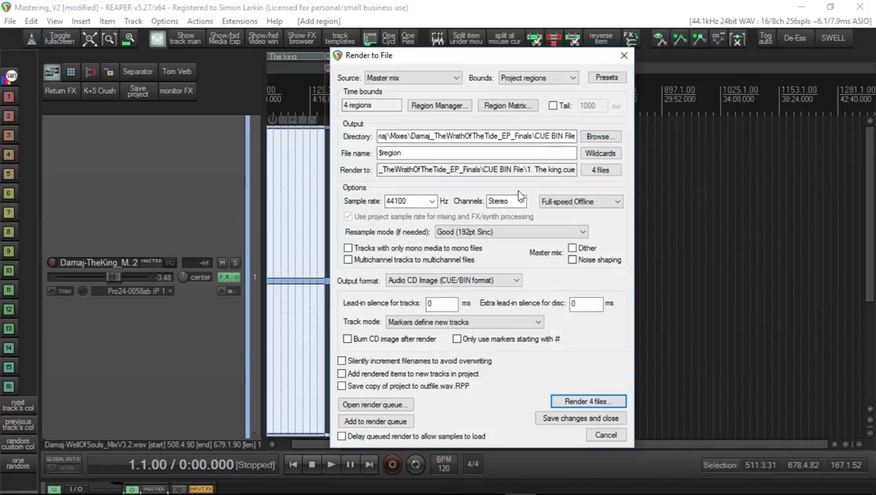
Step: Switch the render output format to WAV
click(453, 280)
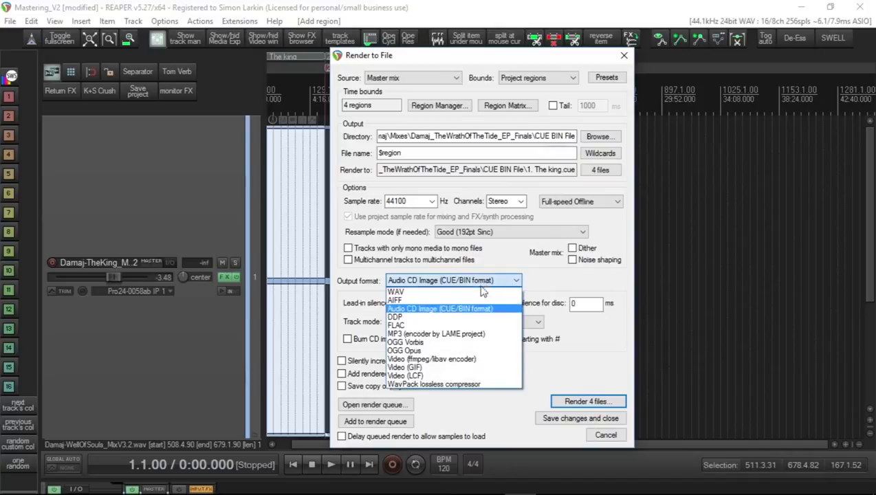
click(396, 291)
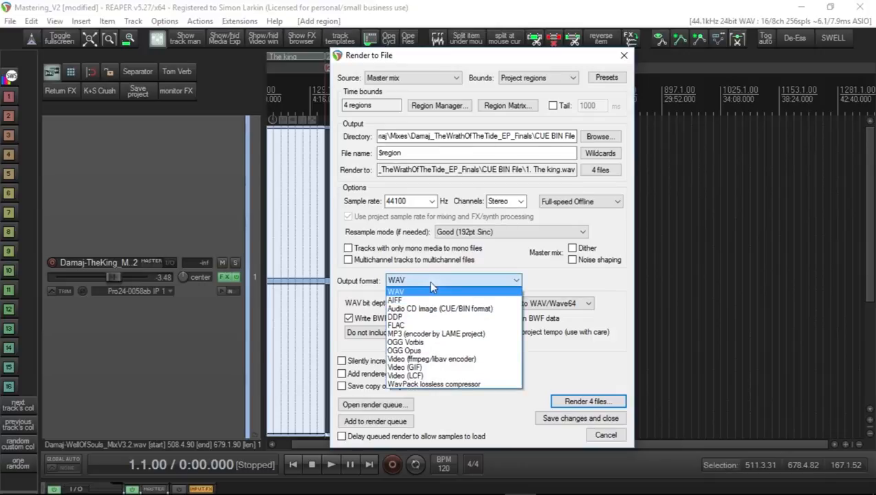
mouse_move(437, 334)
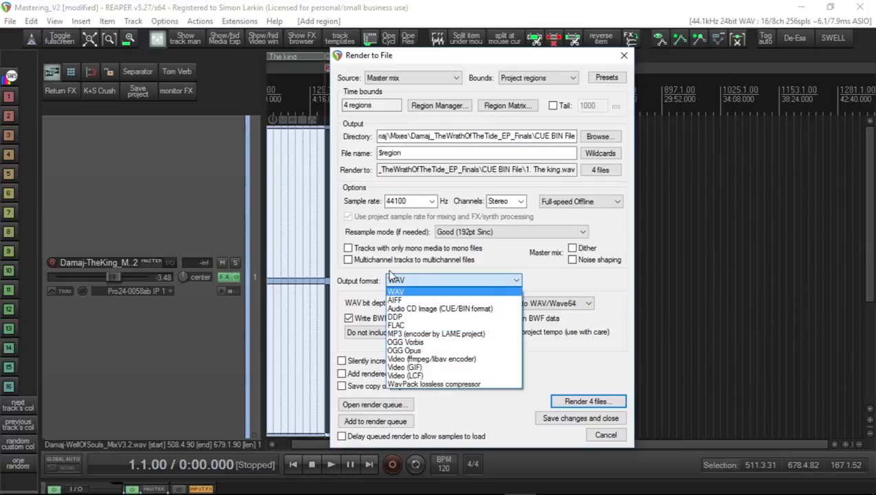
click(395, 291)
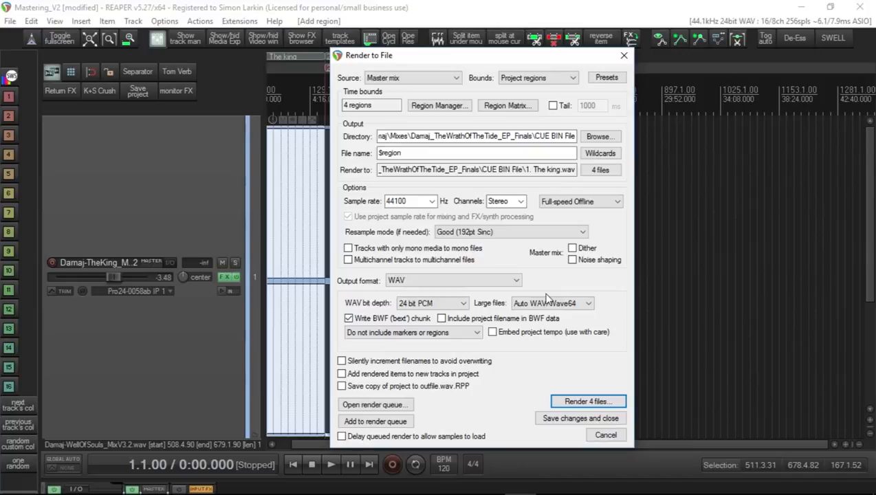
mouse_move(559, 284)
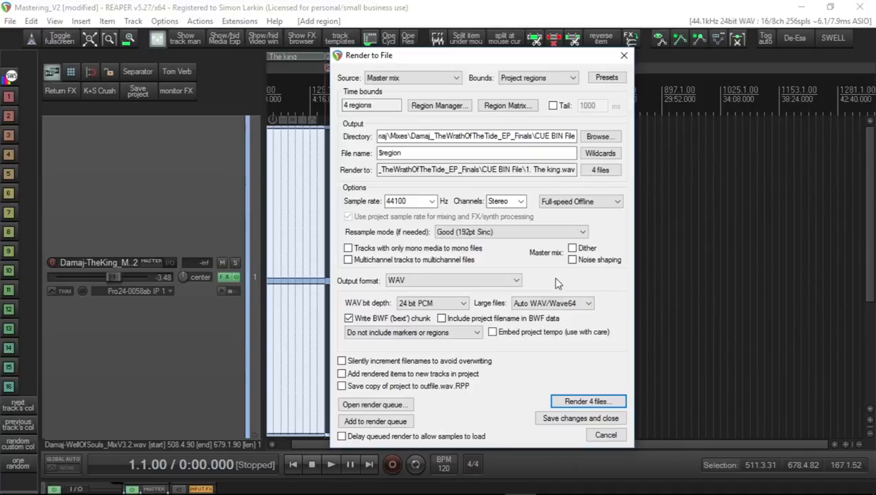
mouse_move(571, 416)
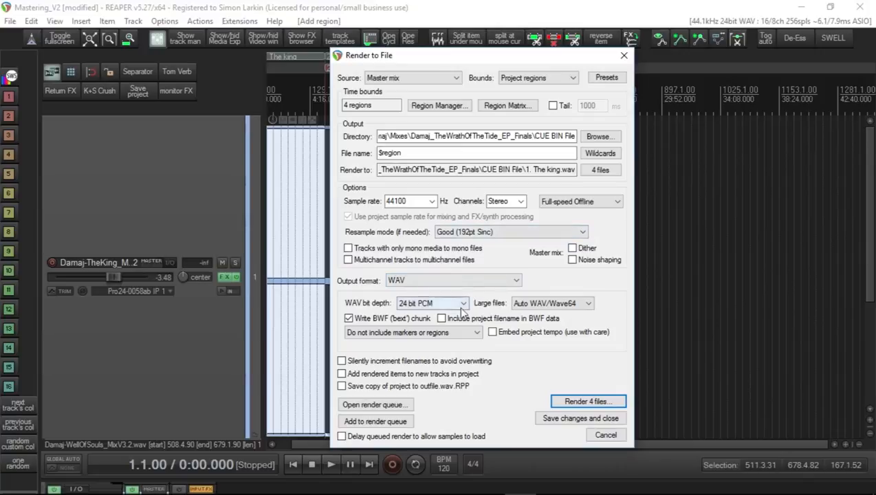
Step: Set the WAV bit depth to 16 bit PCM and close the render window
click(433, 303)
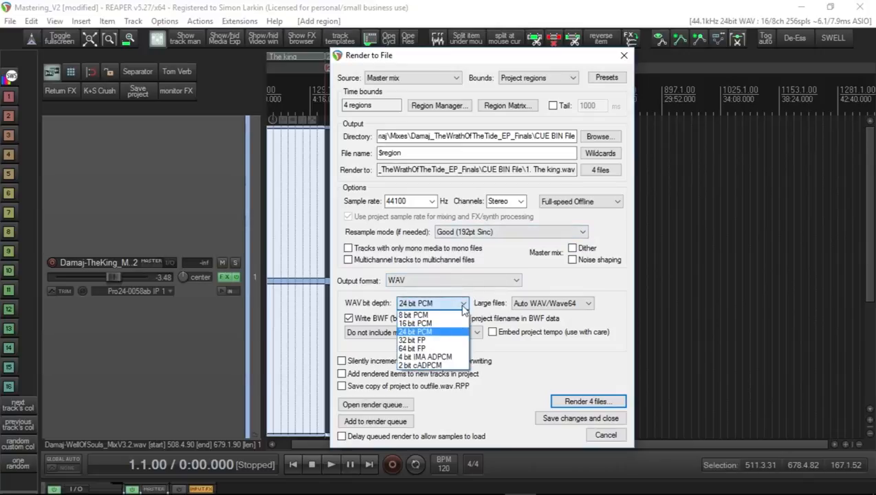
click(415, 332)
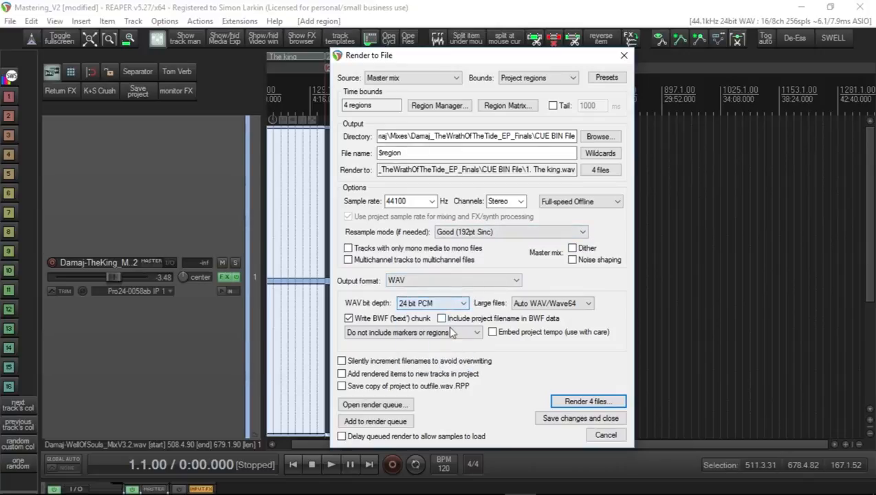
click(432, 303)
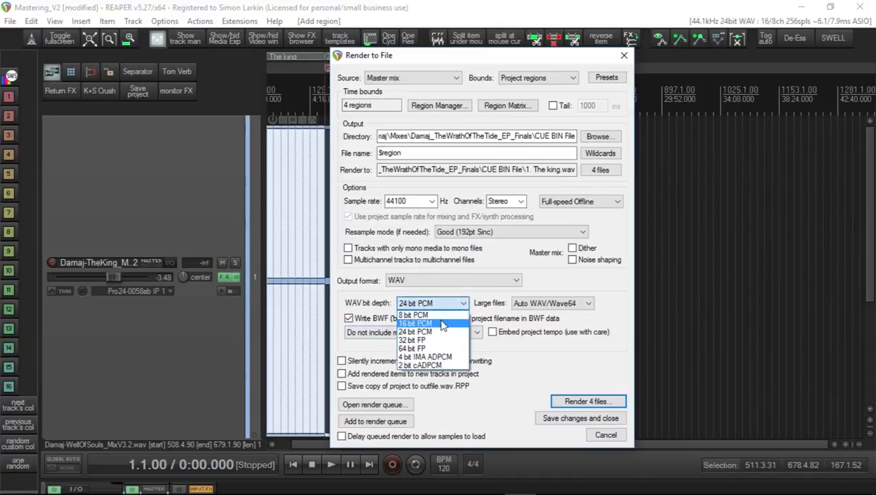
click(415, 323)
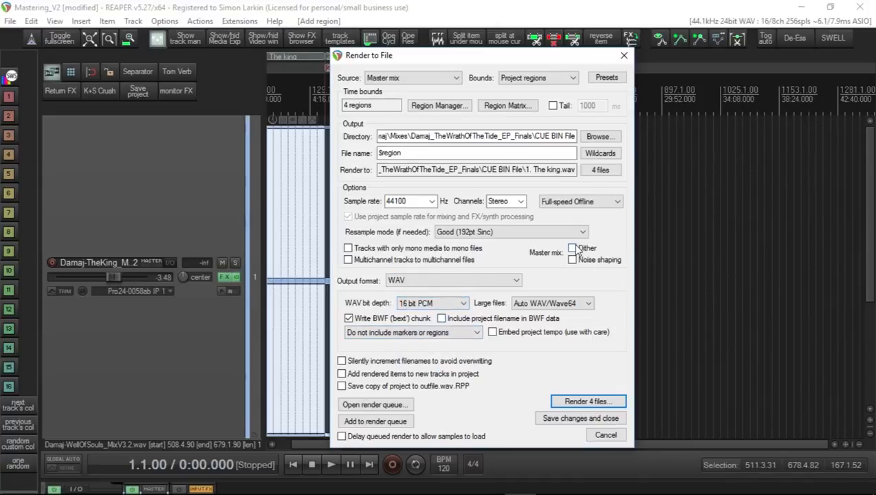
click(573, 248)
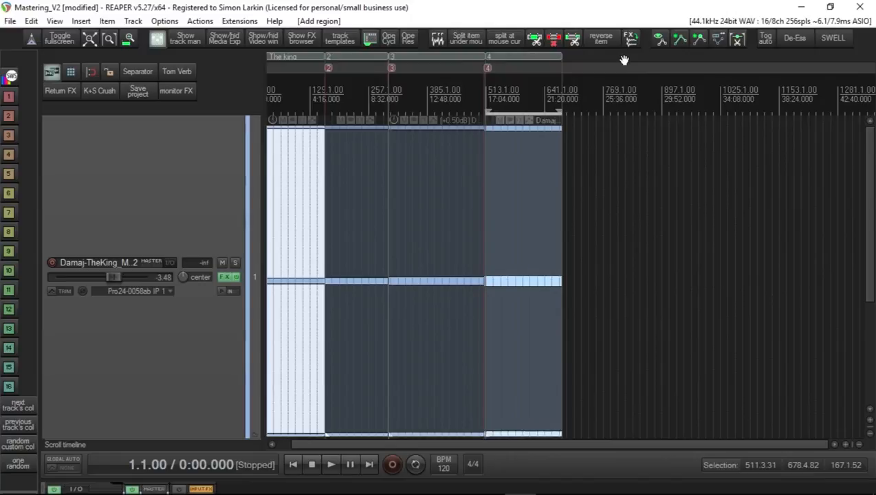
mouse_move(602, 74)
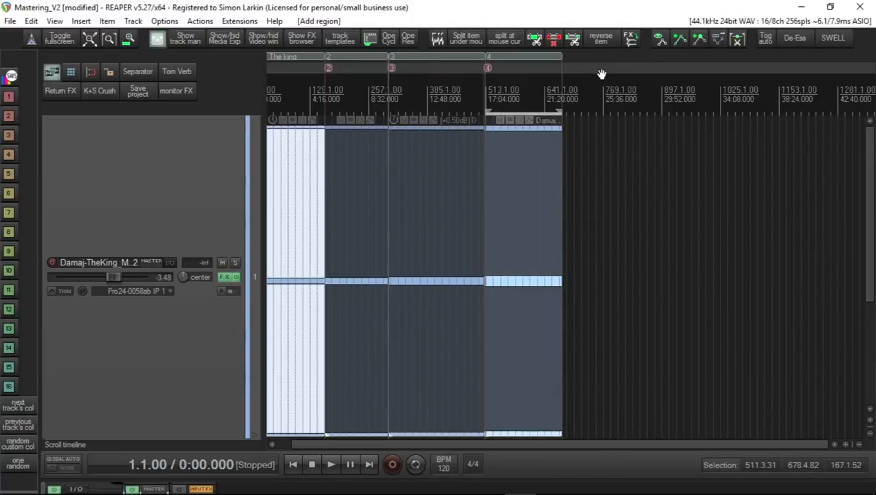
mouse_move(599, 76)
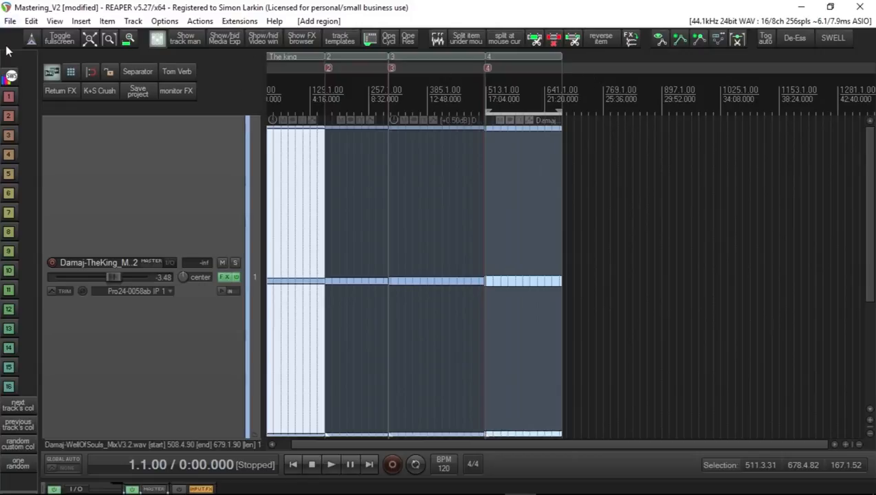
Step: Open the File menu showing the project commands, including Render
click(10, 20)
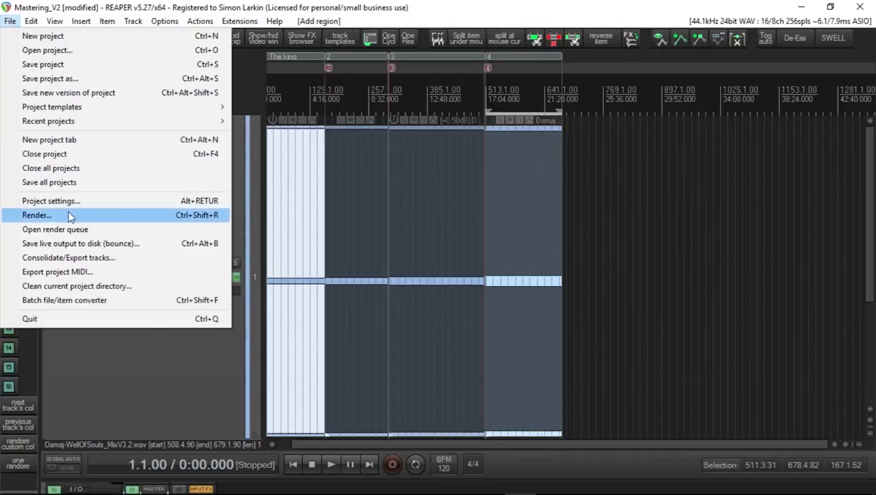
Step: Render as an Audio CD Image (CUE/BIN) with markers defining tracks and burning left off
click(37, 215)
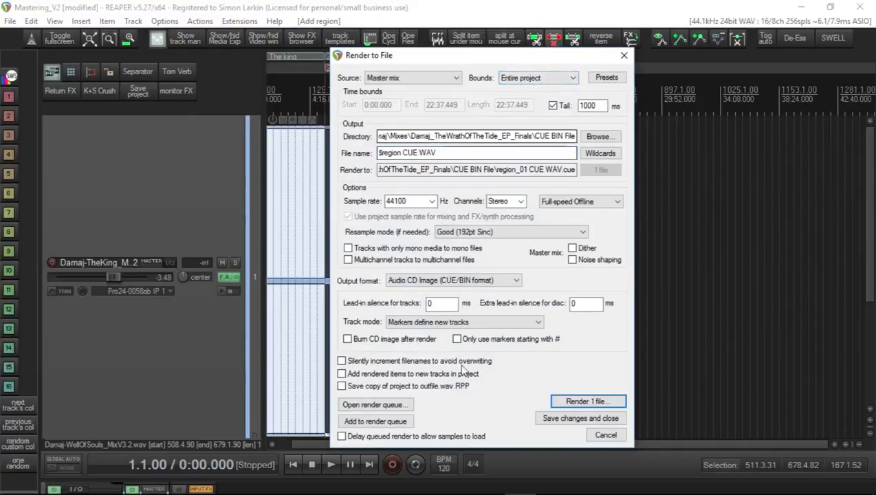
click(453, 280)
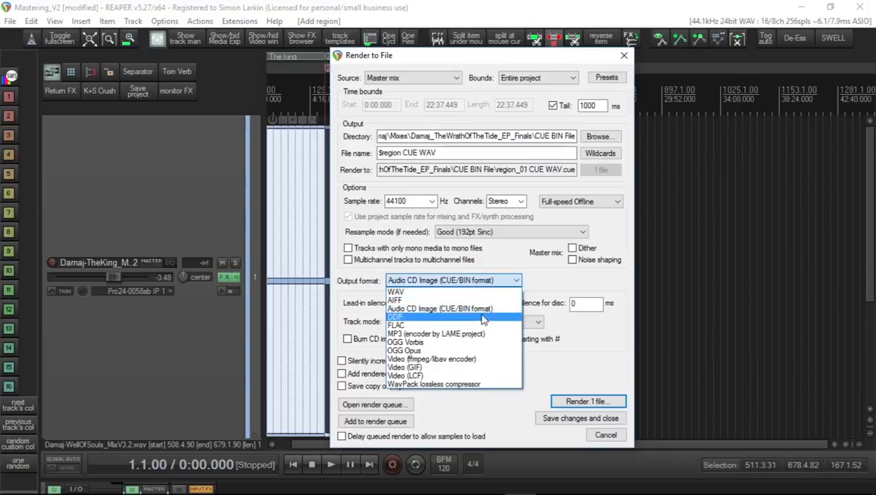
mouse_move(447, 308)
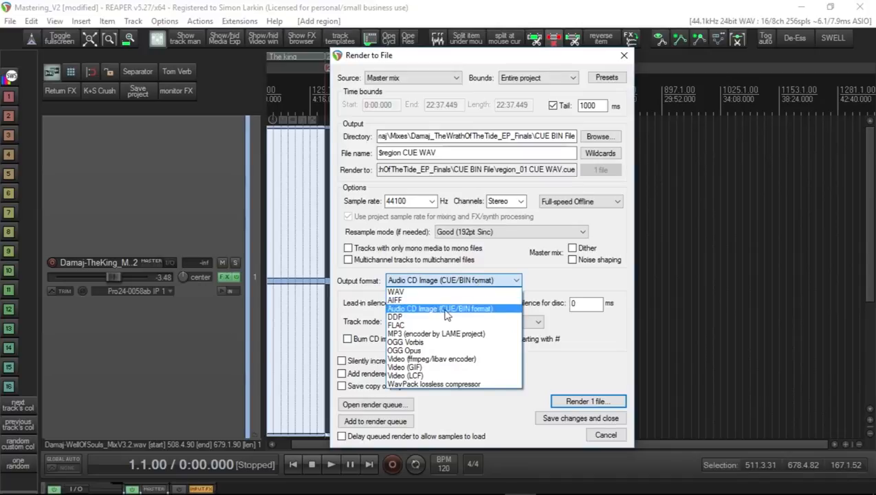
click(440, 309)
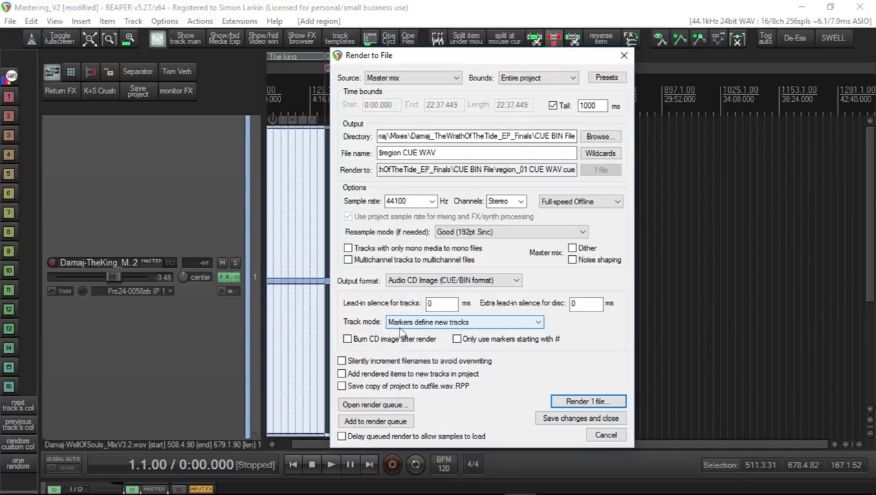
mouse_move(420, 328)
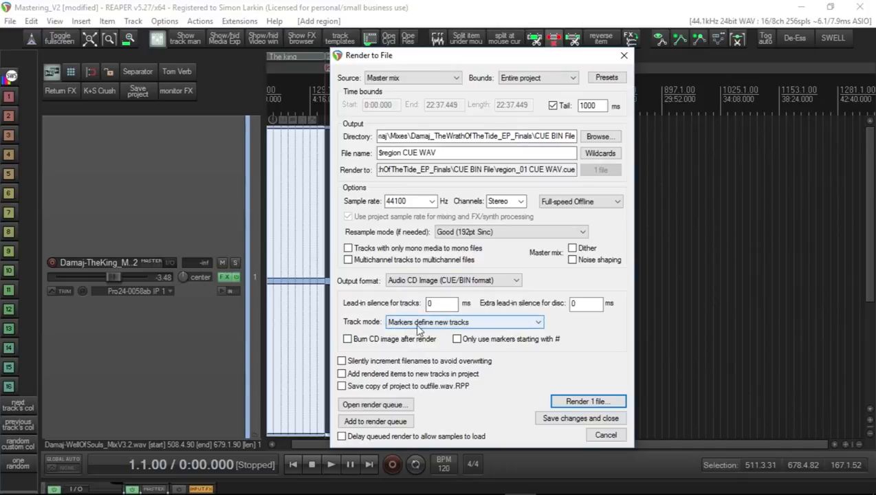
click(464, 321)
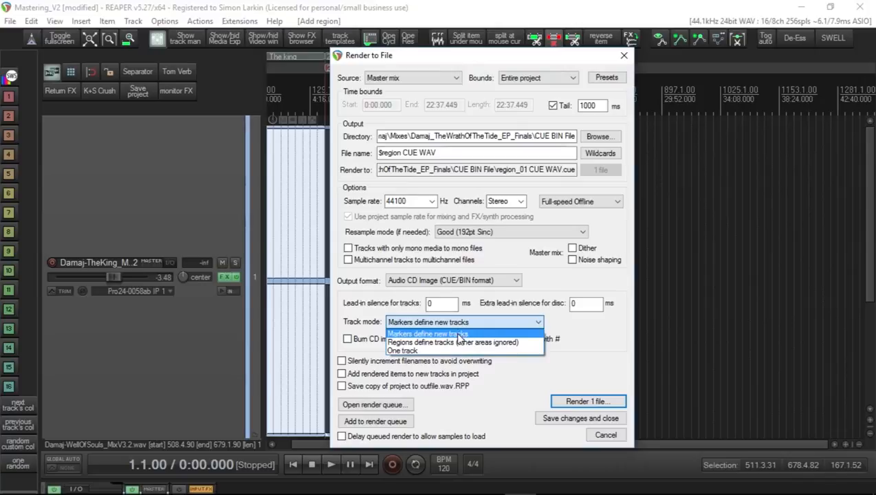
click(428, 333)
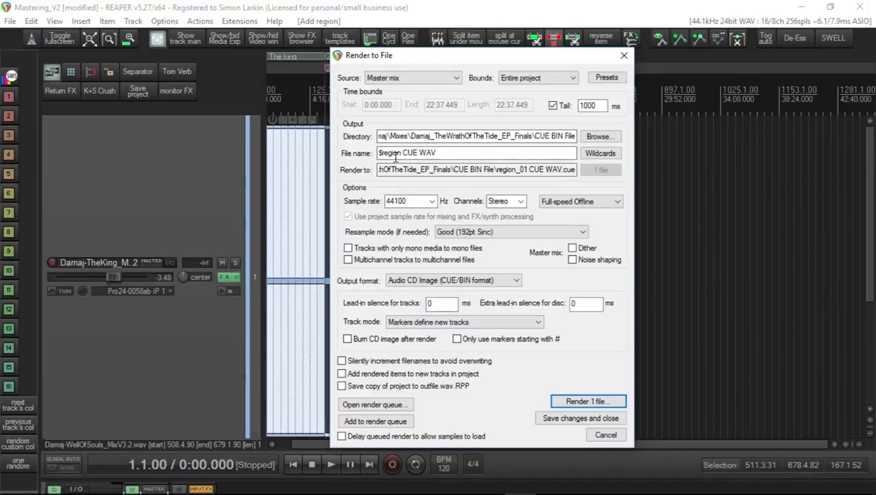
mouse_move(434, 231)
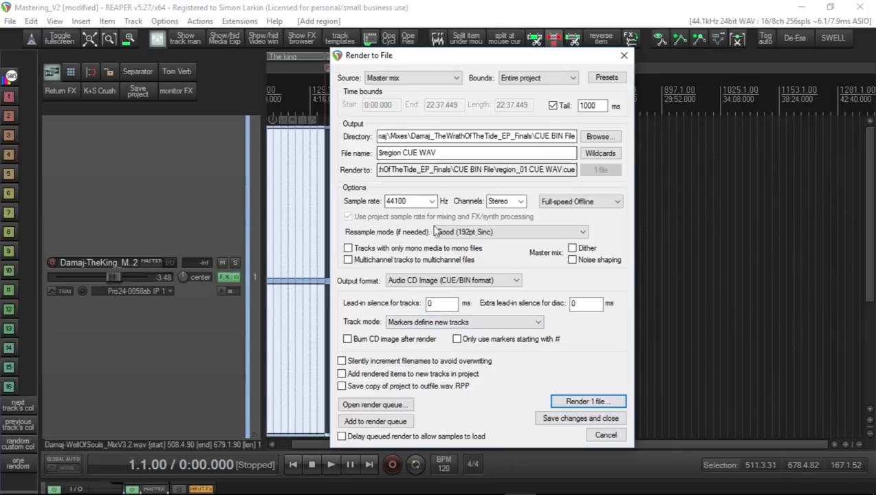
mouse_move(349, 349)
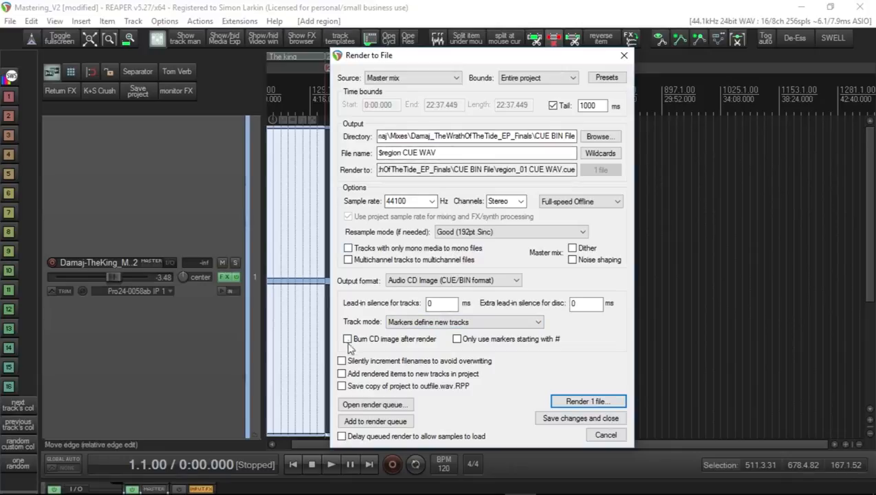
click(347, 338)
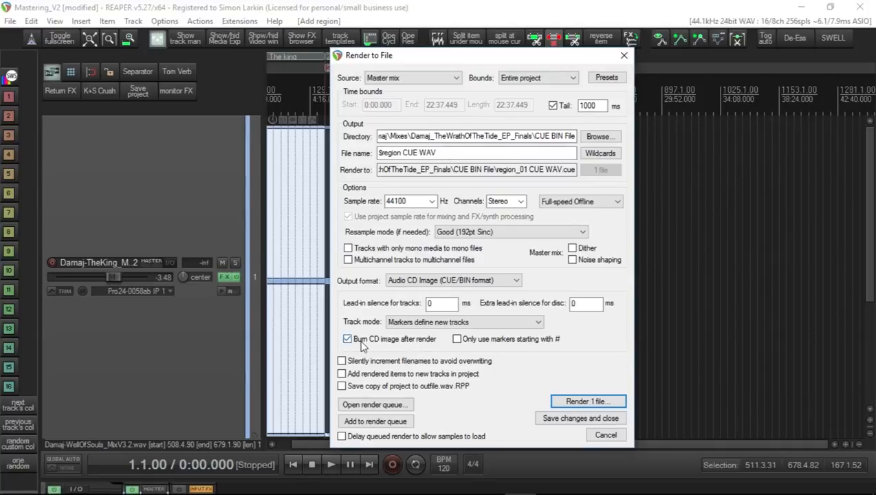
click(348, 338)
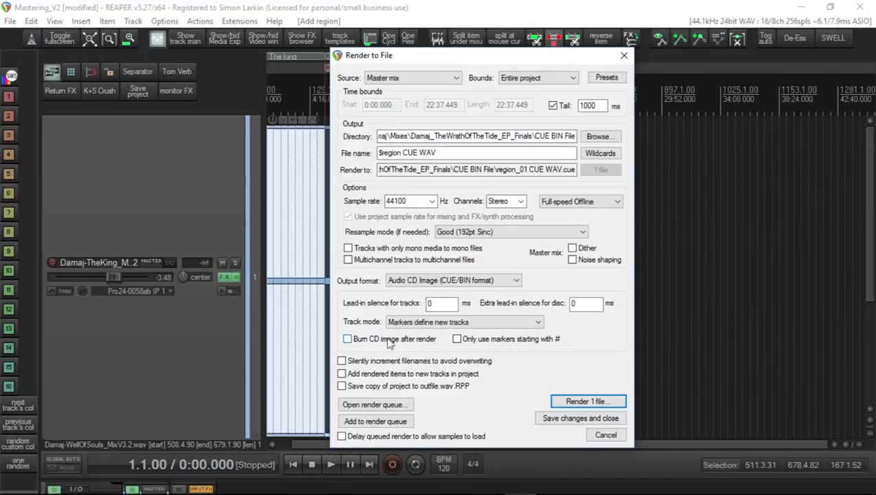